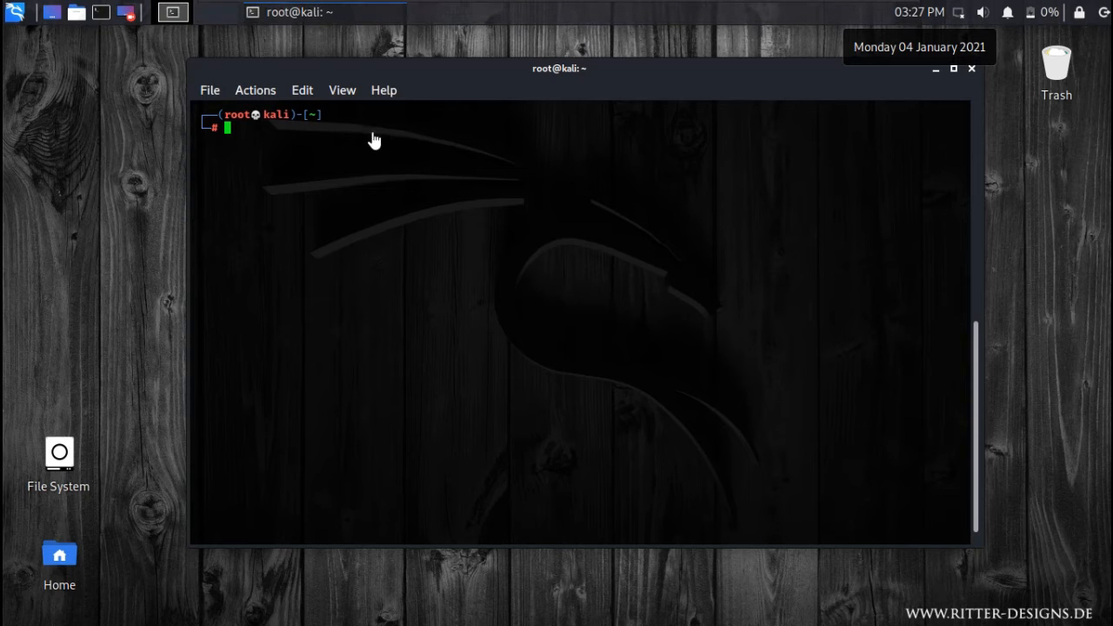
mouse_move(278, 136)
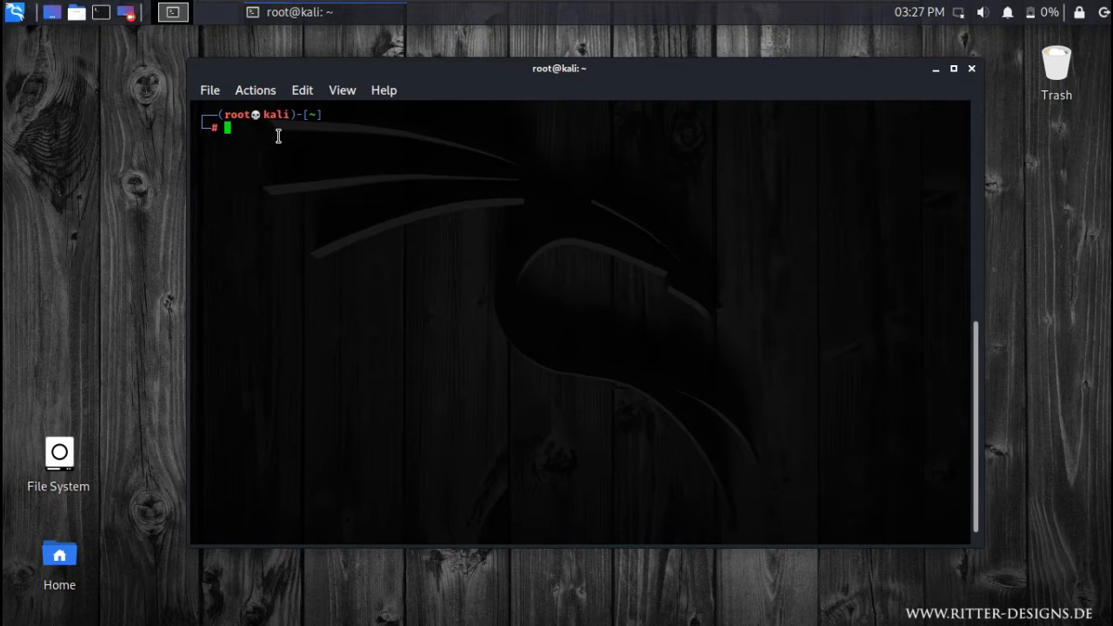
Run ifconfig to list eth0, lo and wlan0, and highlight the wlan0 entry
text(ifconfig wlan0 mode Monitor)
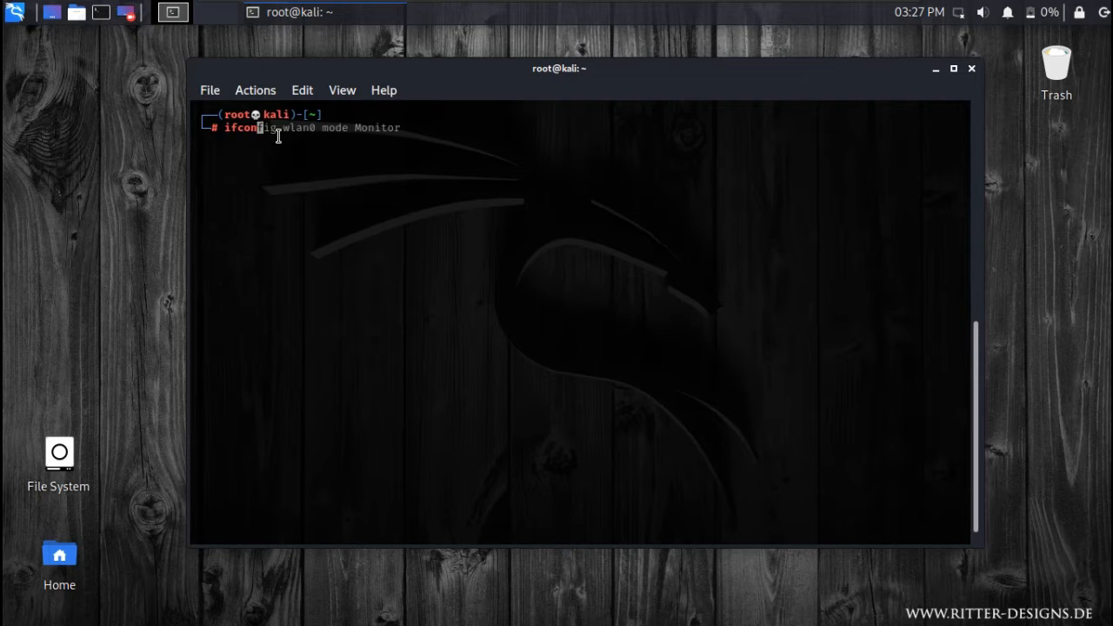
key(Return)
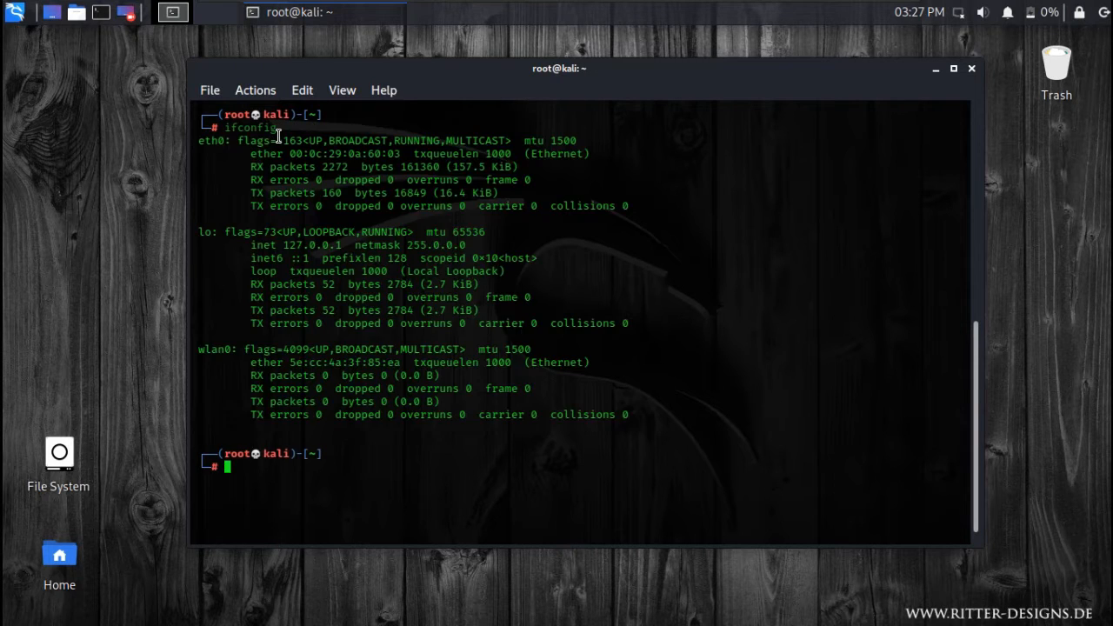
mouse_move(213, 359)
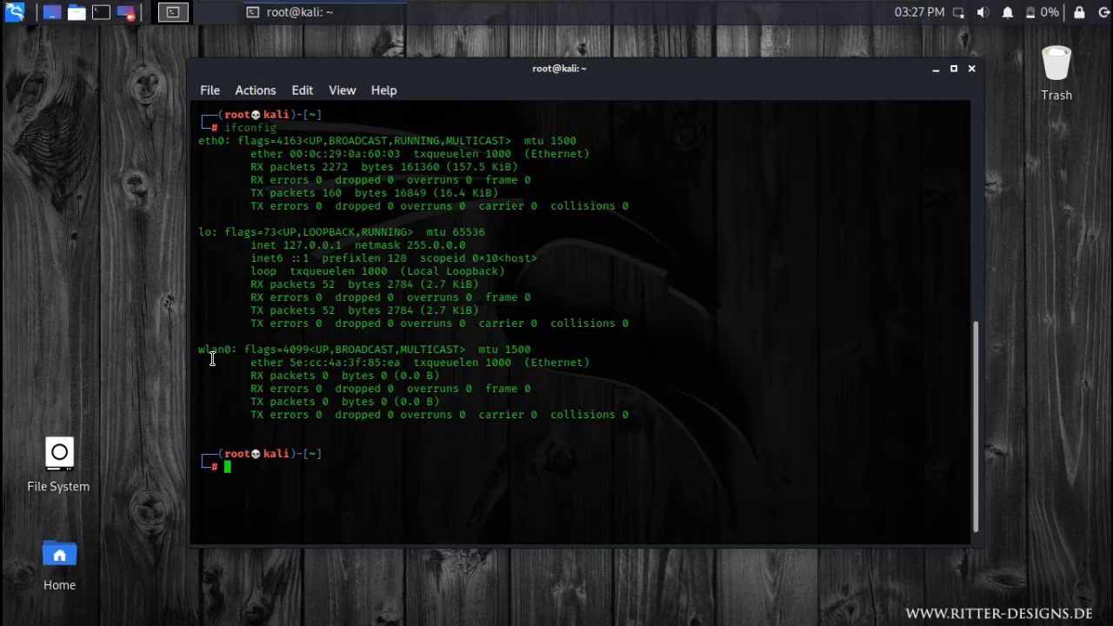
double_click(213, 349)
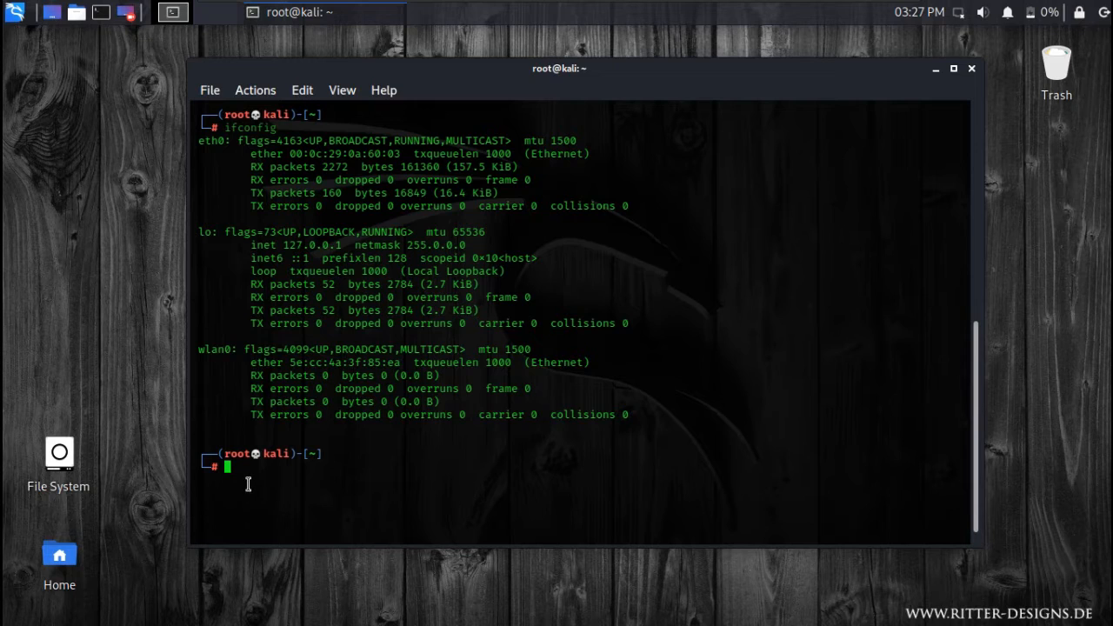
mouse_move(248, 460)
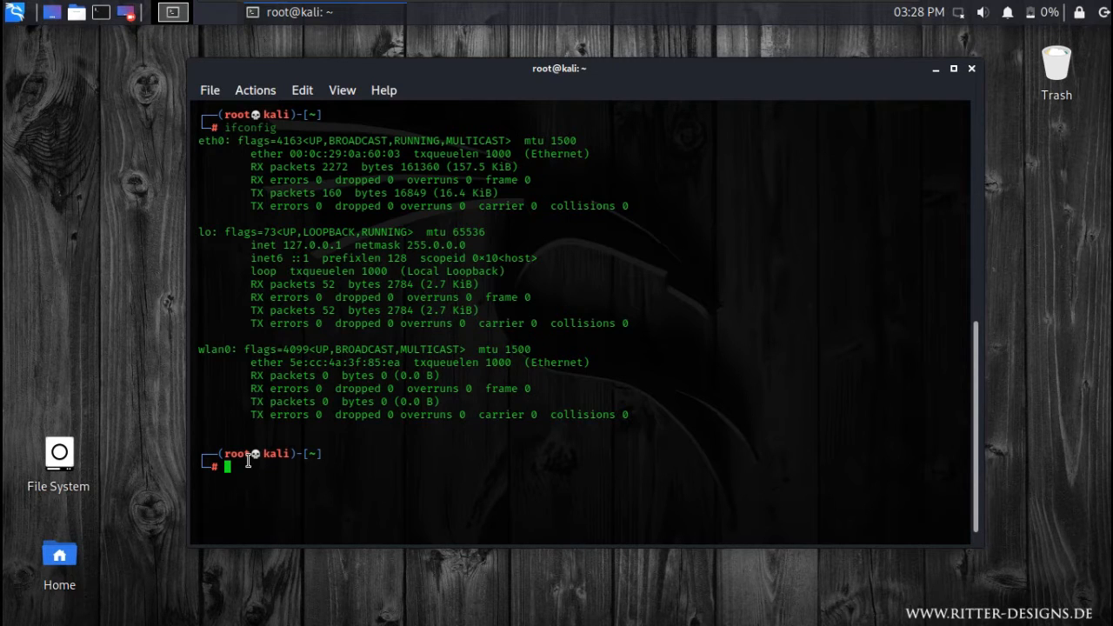
mouse_move(856, 459)
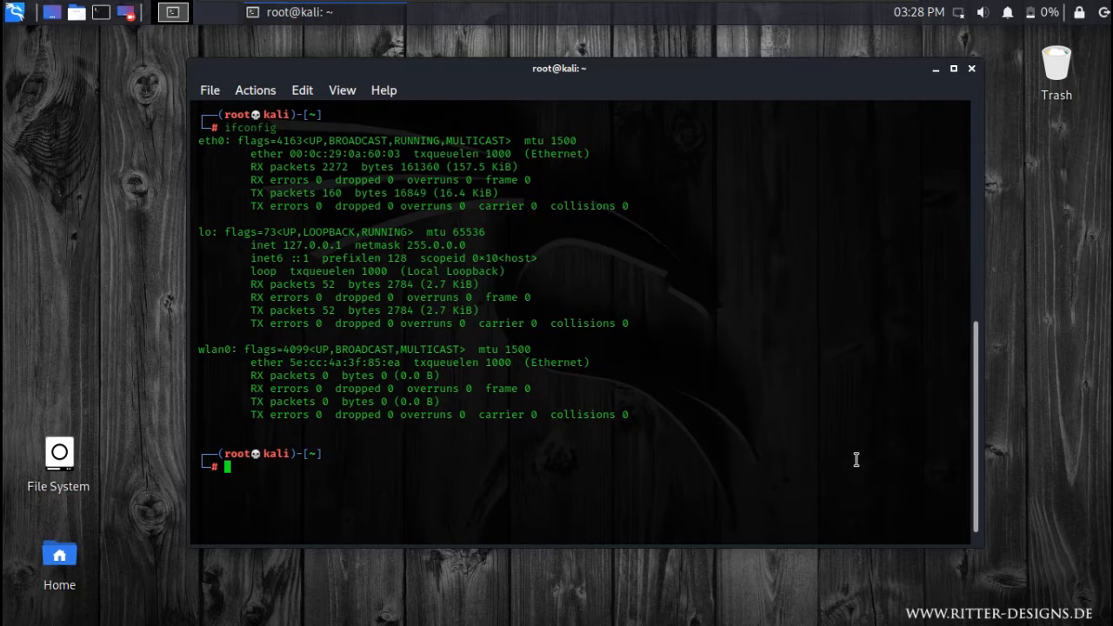
mouse_move(892, 372)
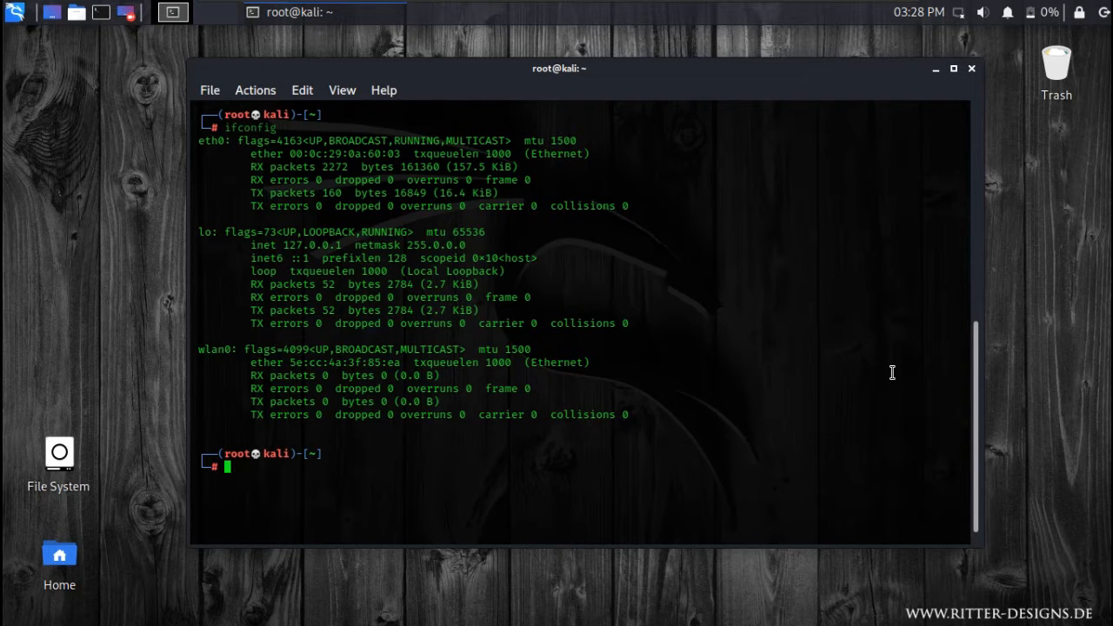
Take wlan0 down with ifconfig wlan0 down
text(ifconfig)
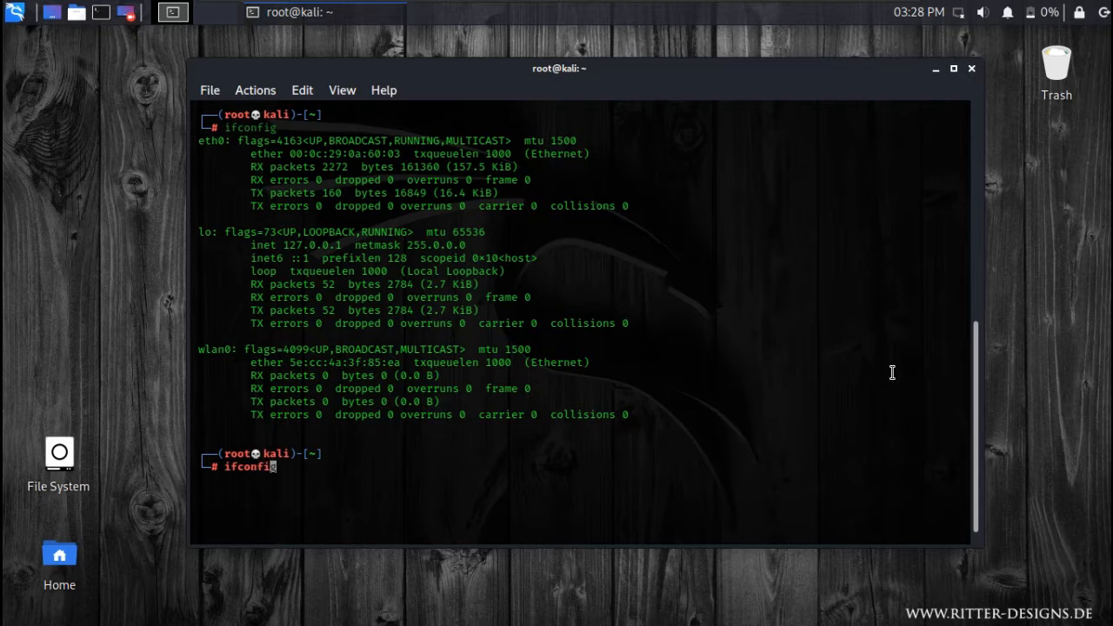
text(wlna)
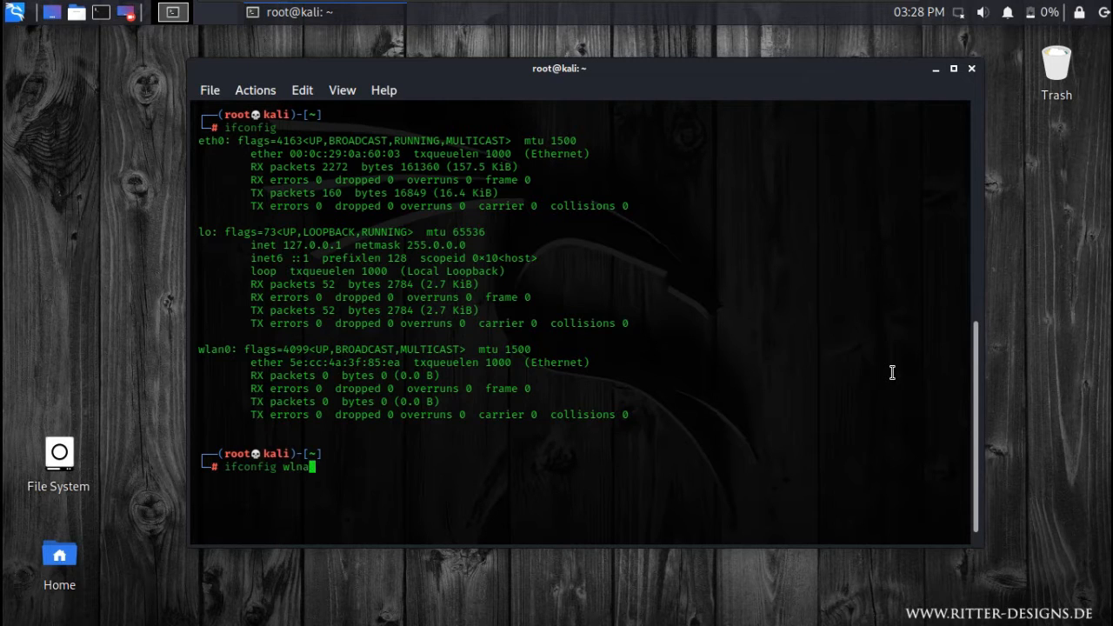
text(n)
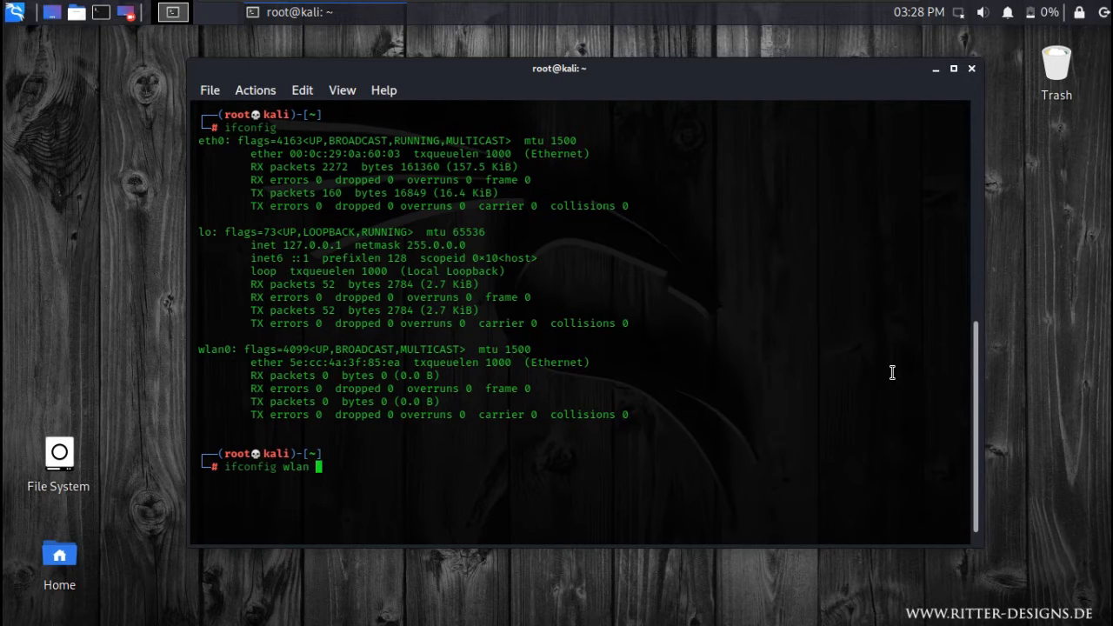
key(Return)
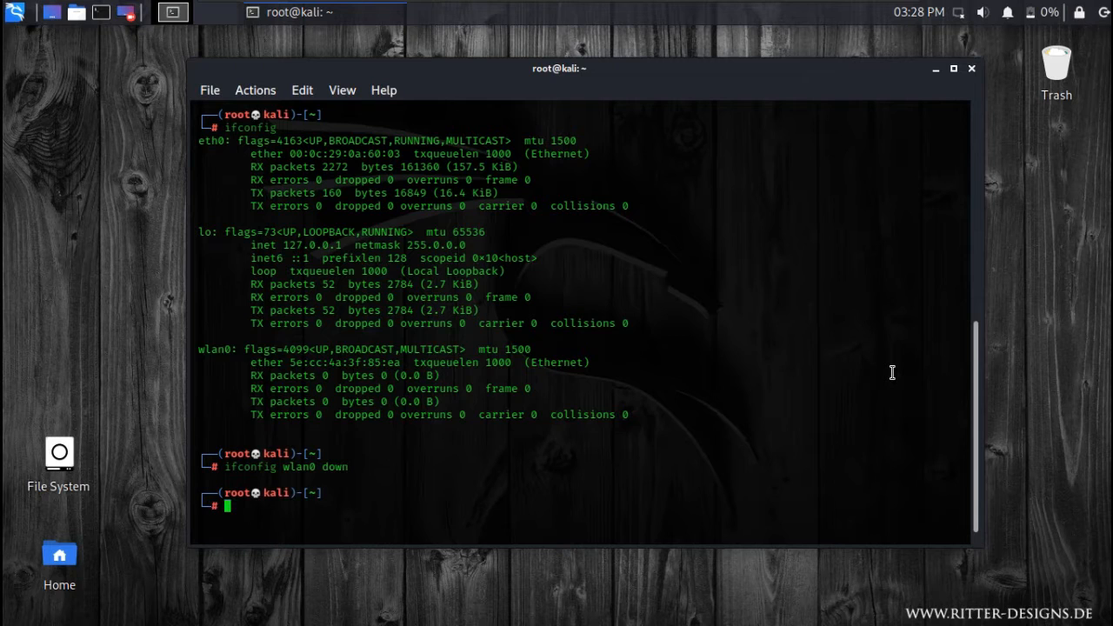
Switch wlan0 to Monitor mode with iwconfig and bring the interface back up
text(iwconfig mode monitor)
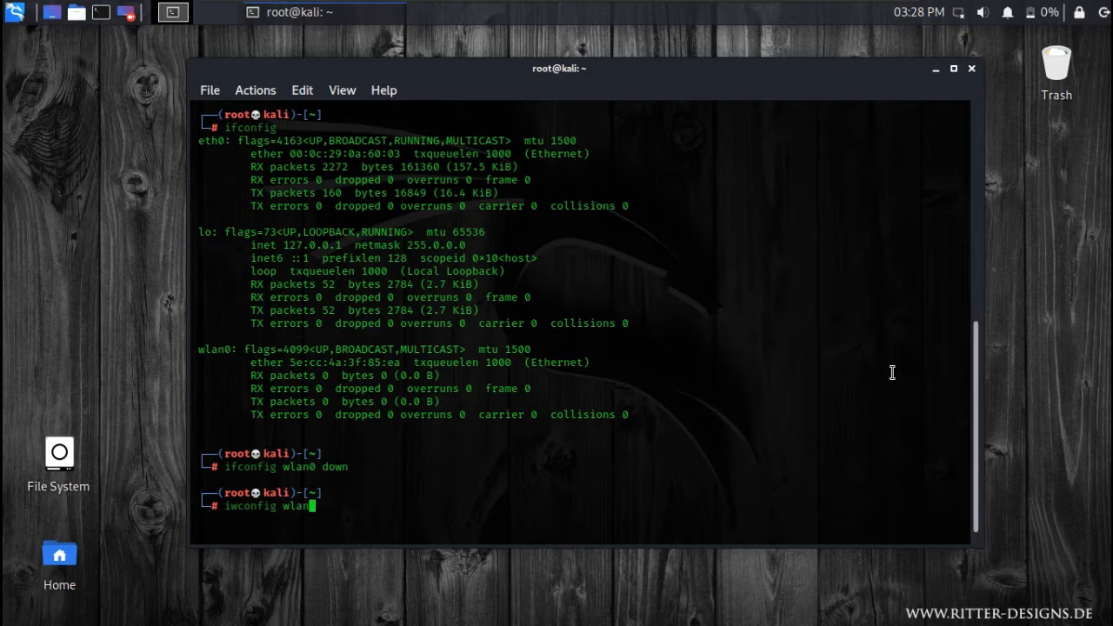
text(mo)
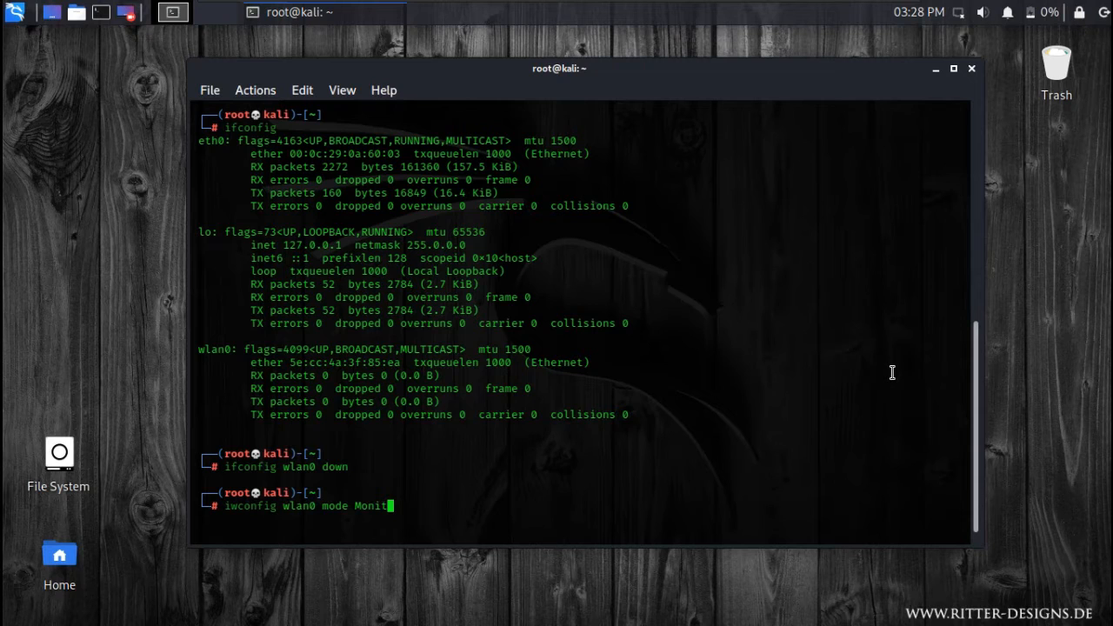
text(r)
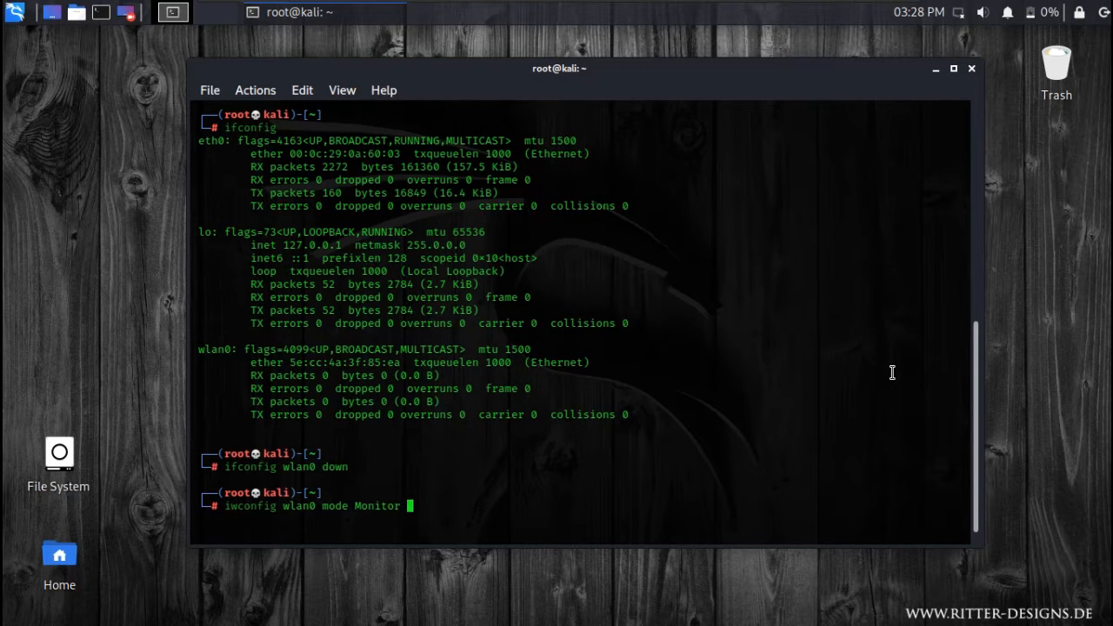
key(Return)
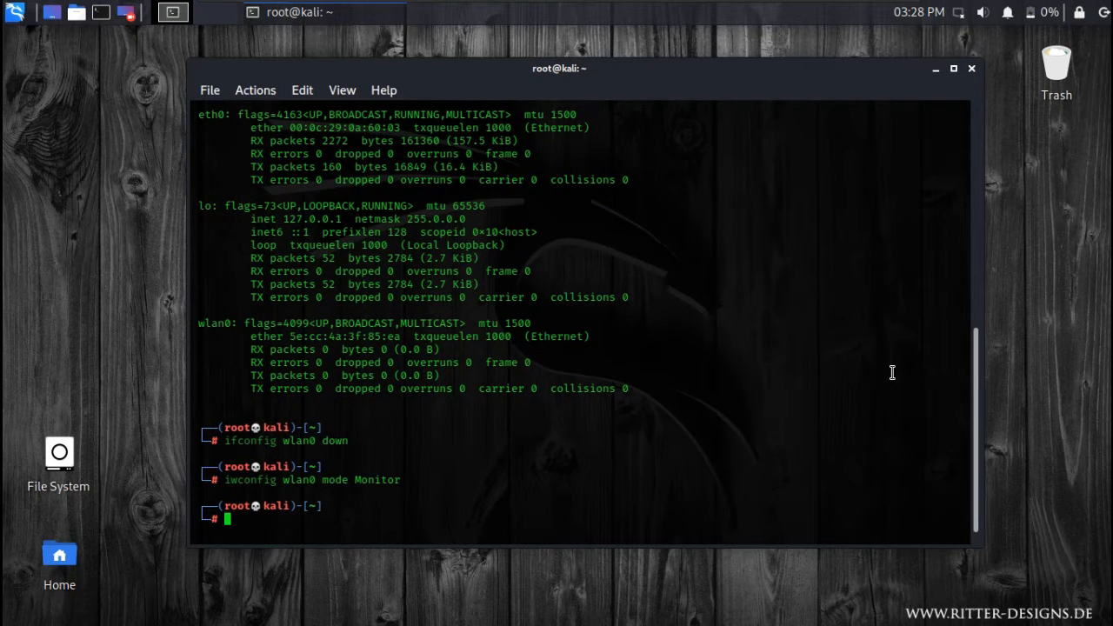
text(ifconfig wlan0 down)
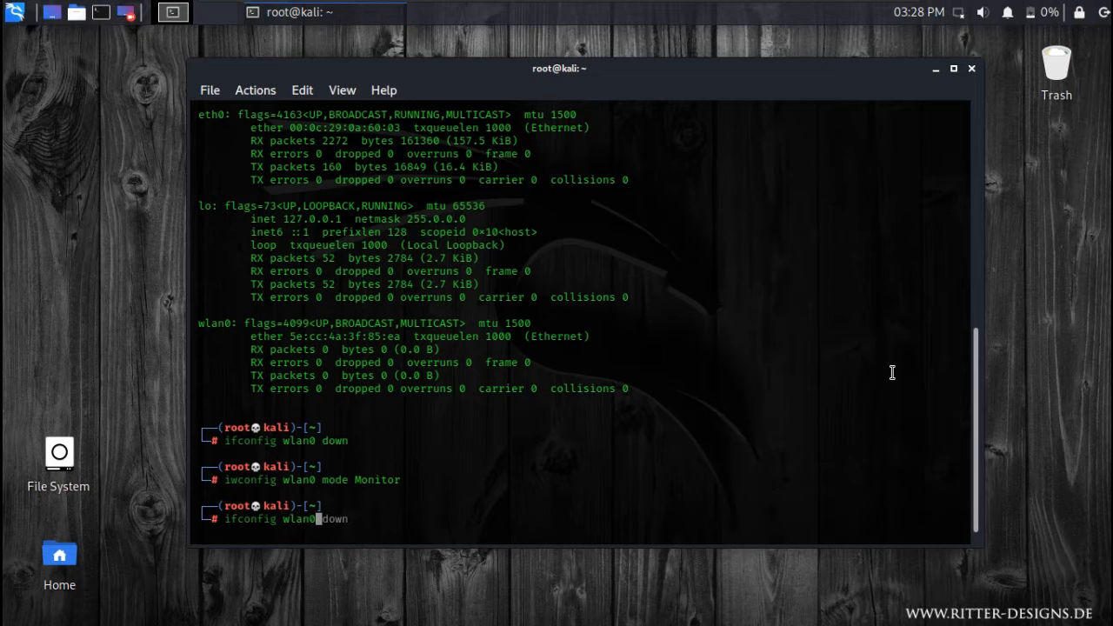
text(up)
key(Return)
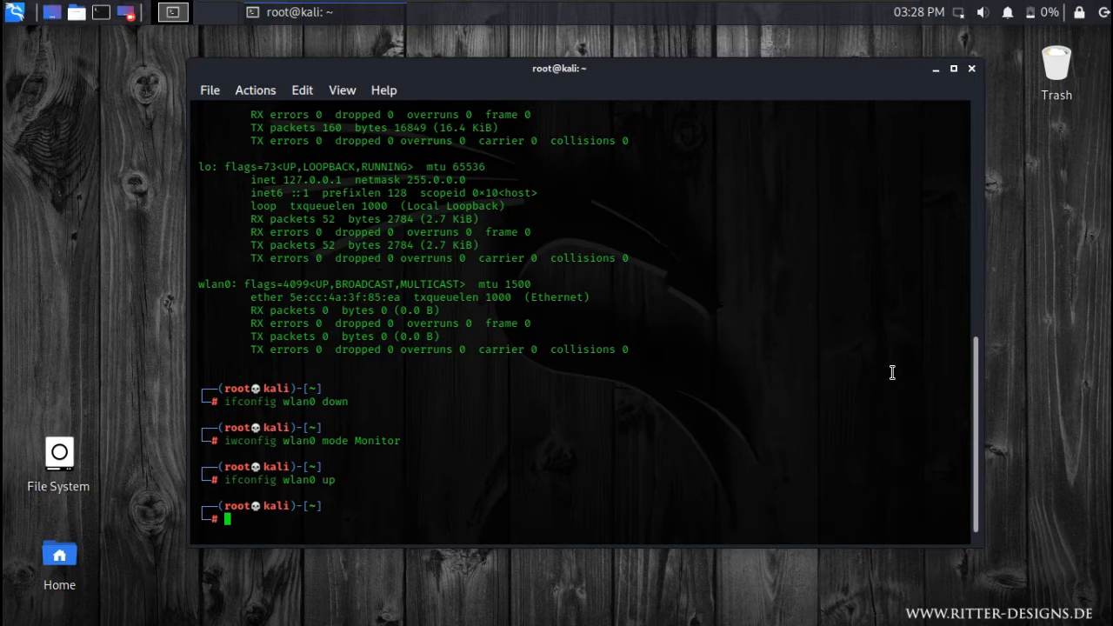
Run iwconfig and highlight wlan0's Mode:Monitor at 2.412 GHz
text(iwconfig wlan0 mode Monitor)
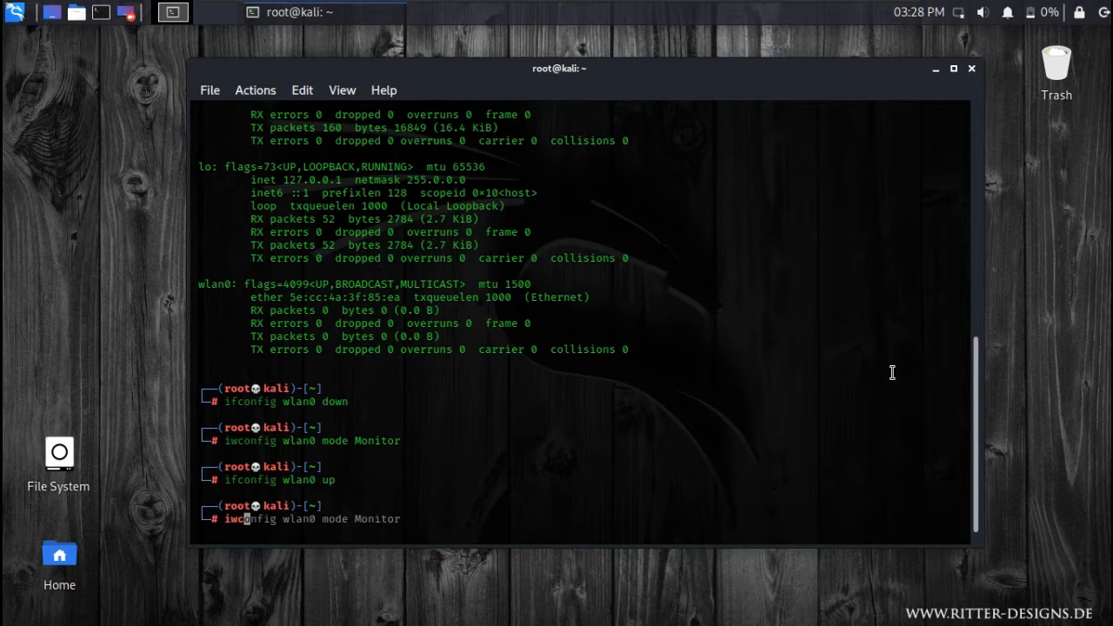
key(Return)
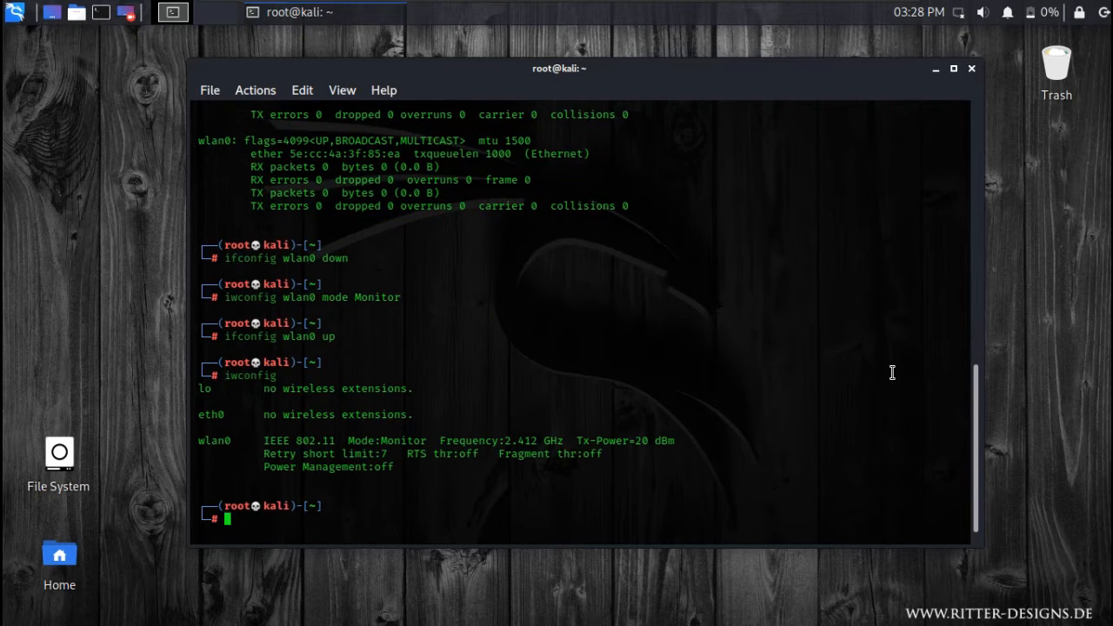
mouse_move(351, 433)
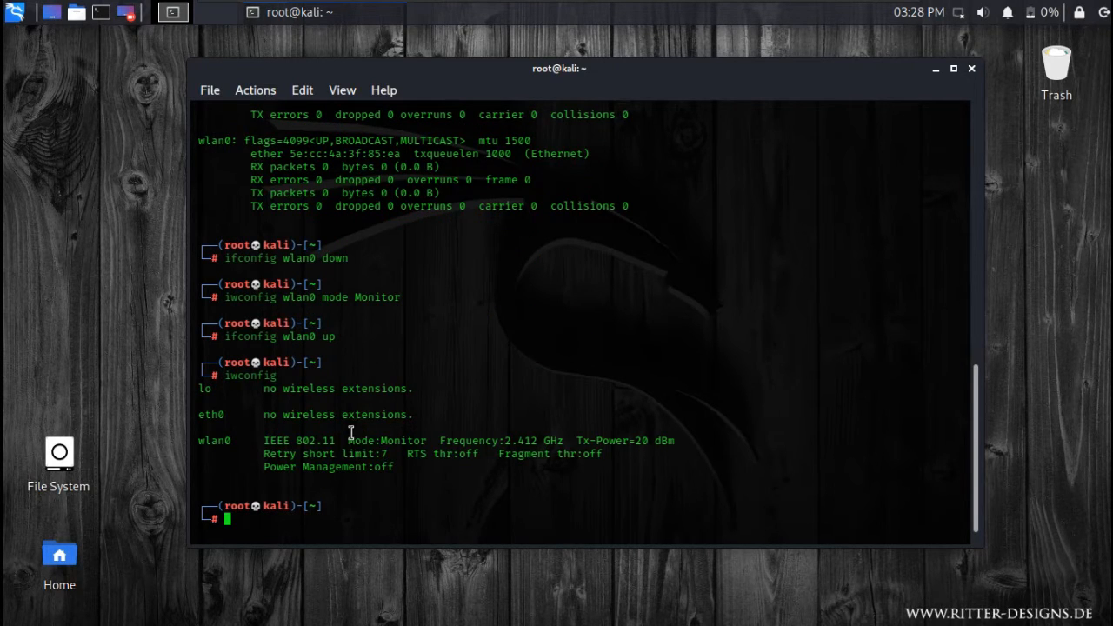
double_click(358, 440)
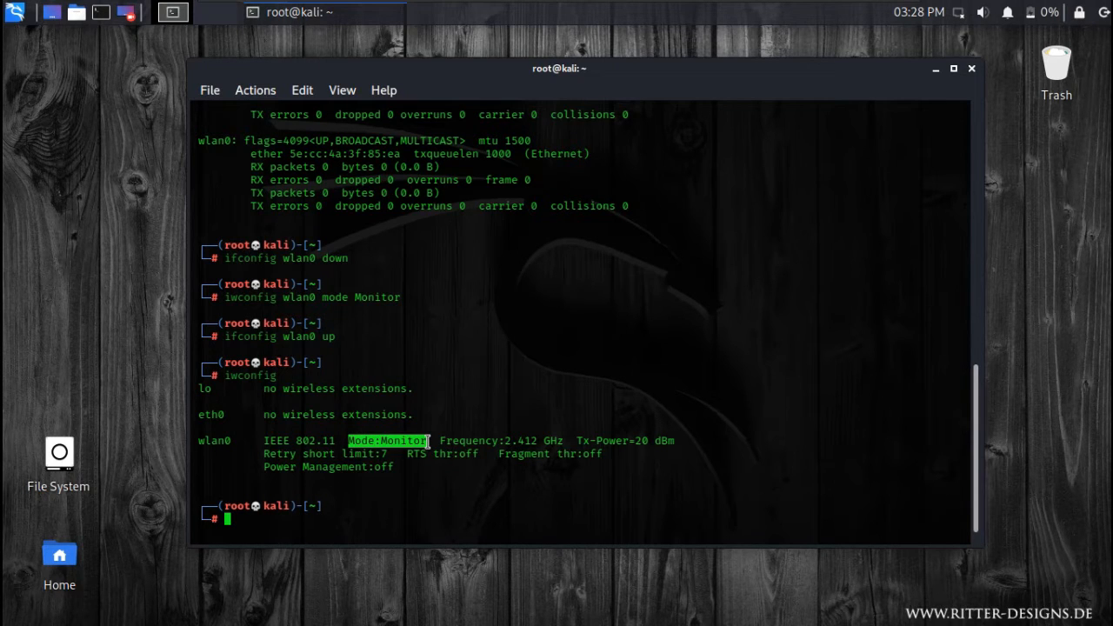
mouse_move(257, 520)
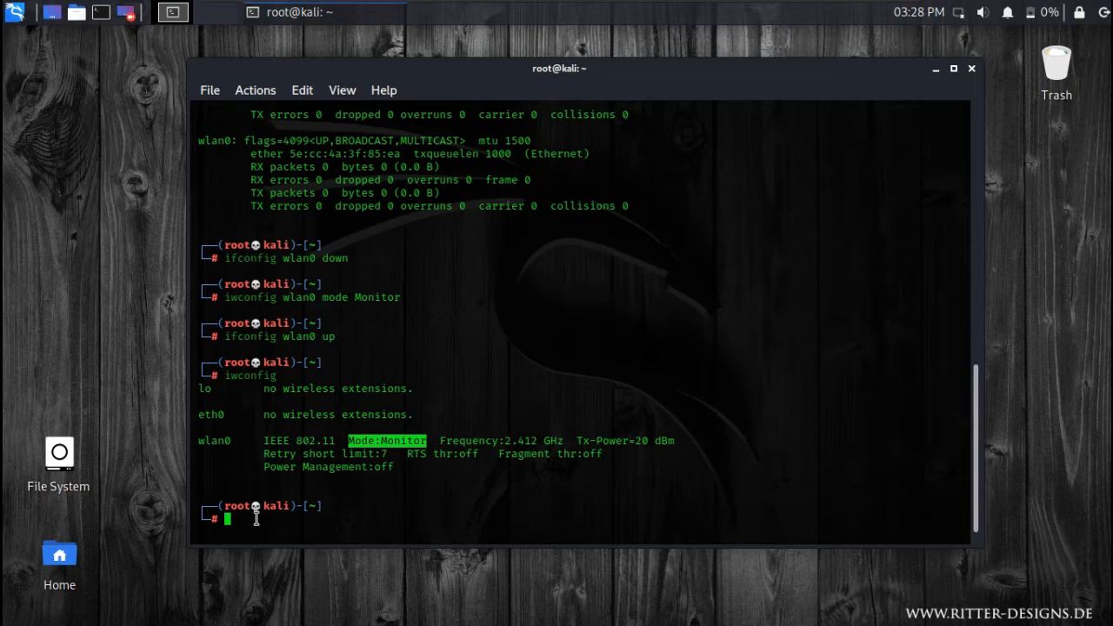
text(iwconfig)
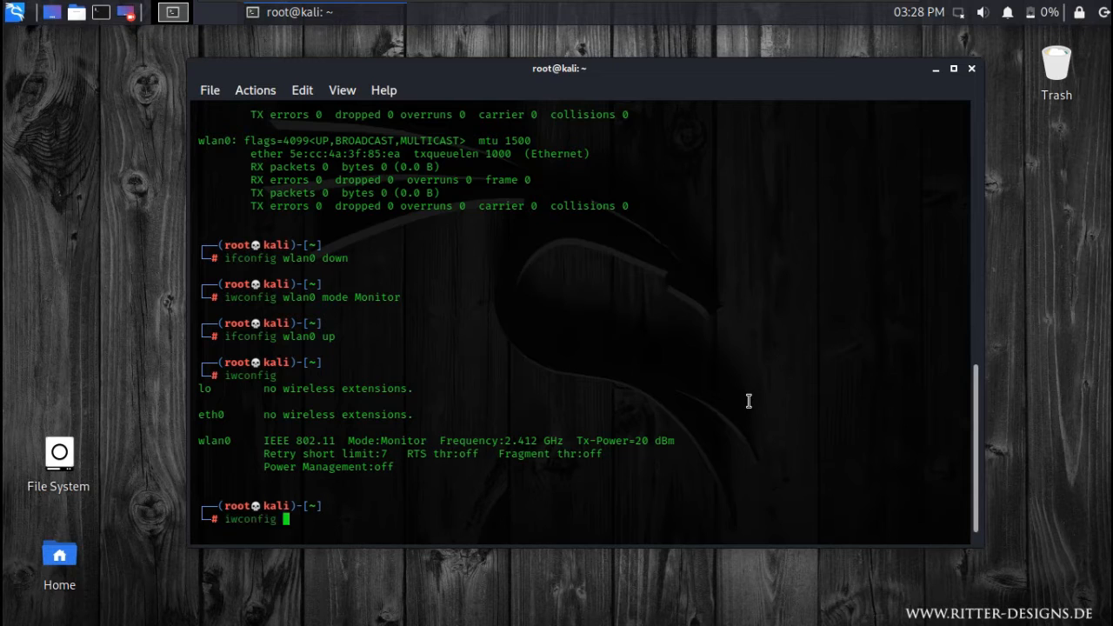
Switch wlan0 back to Managed mode with iwconfig wlan0 mode Managed
text(wlan0 mode Monitor)
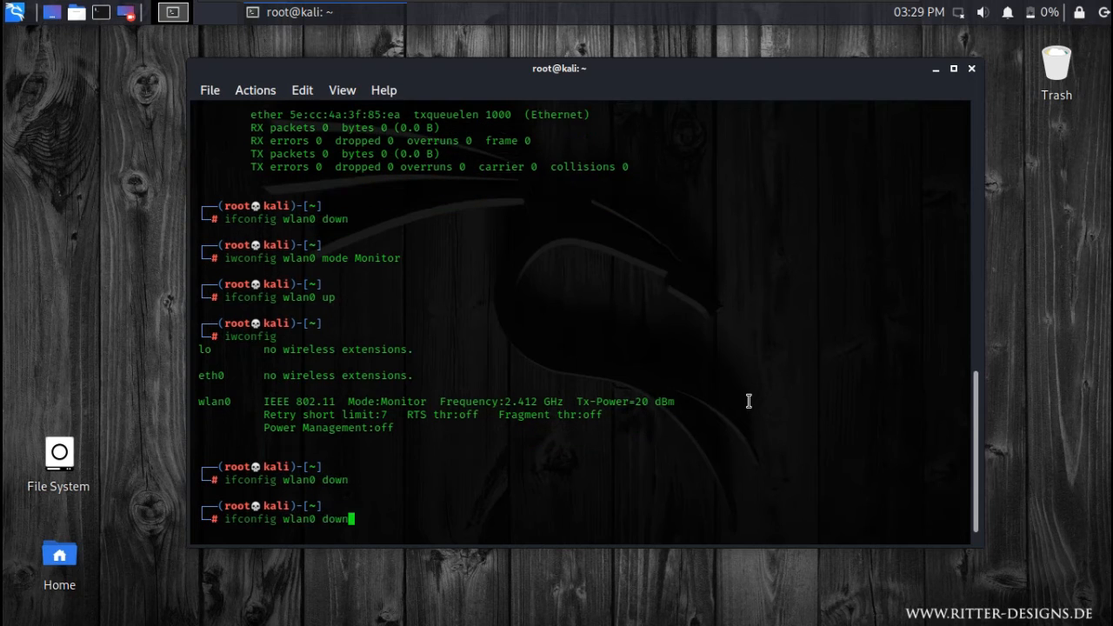
text(iwconfig wlan0 mode Monitor)
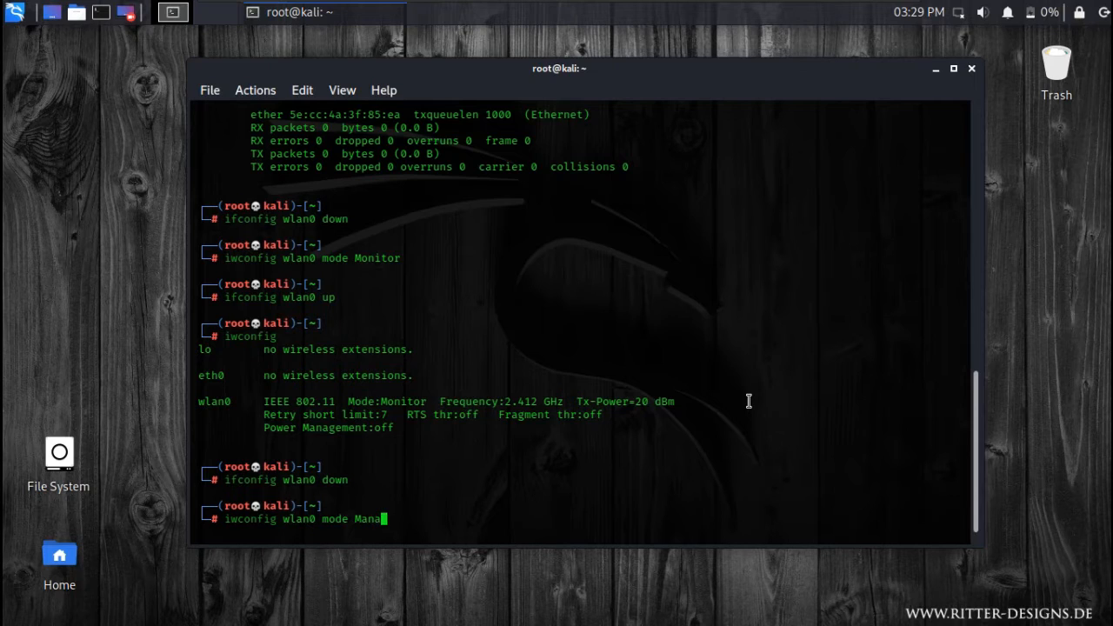
text(ged)
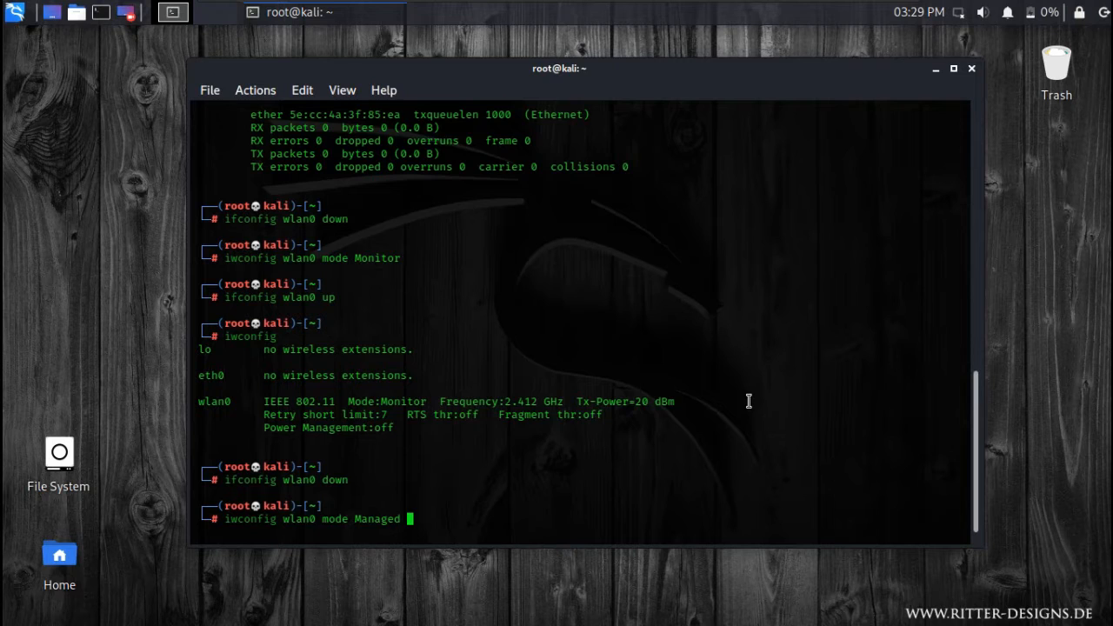
key(Return)
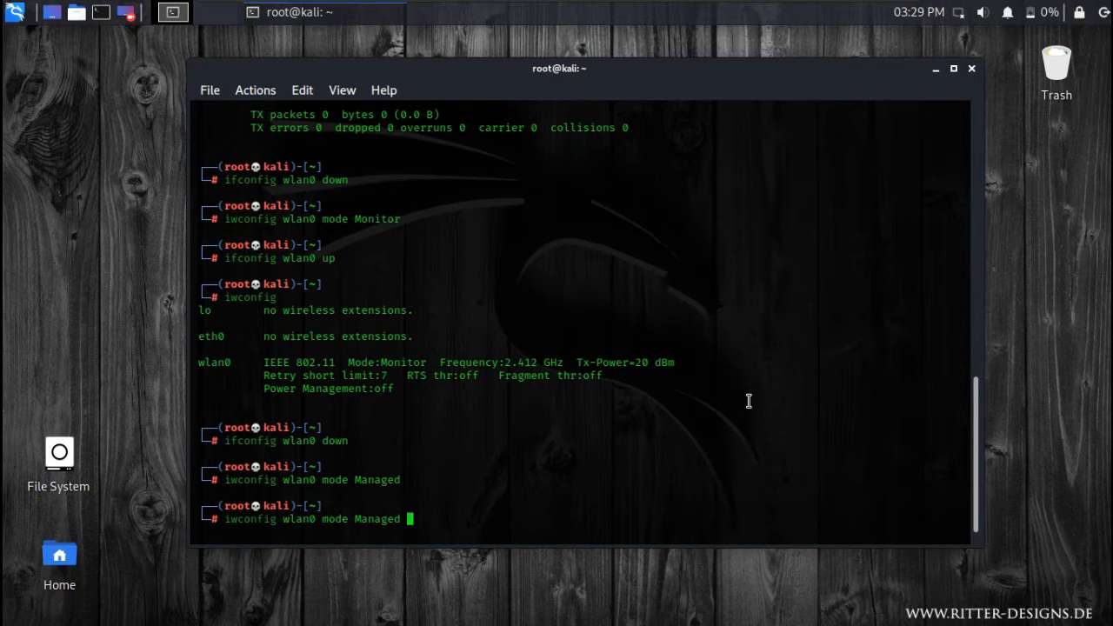
Bring wlan0 up and run iwconfig to confirm Mode:Managed
text(ifconfig wlan0 up)
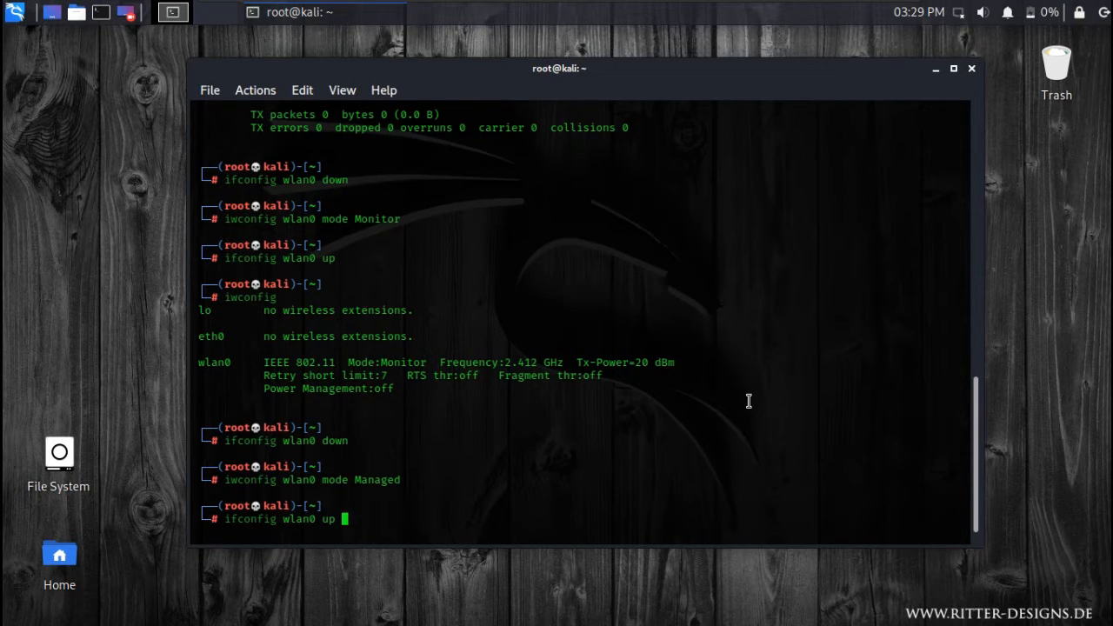
key(Return)
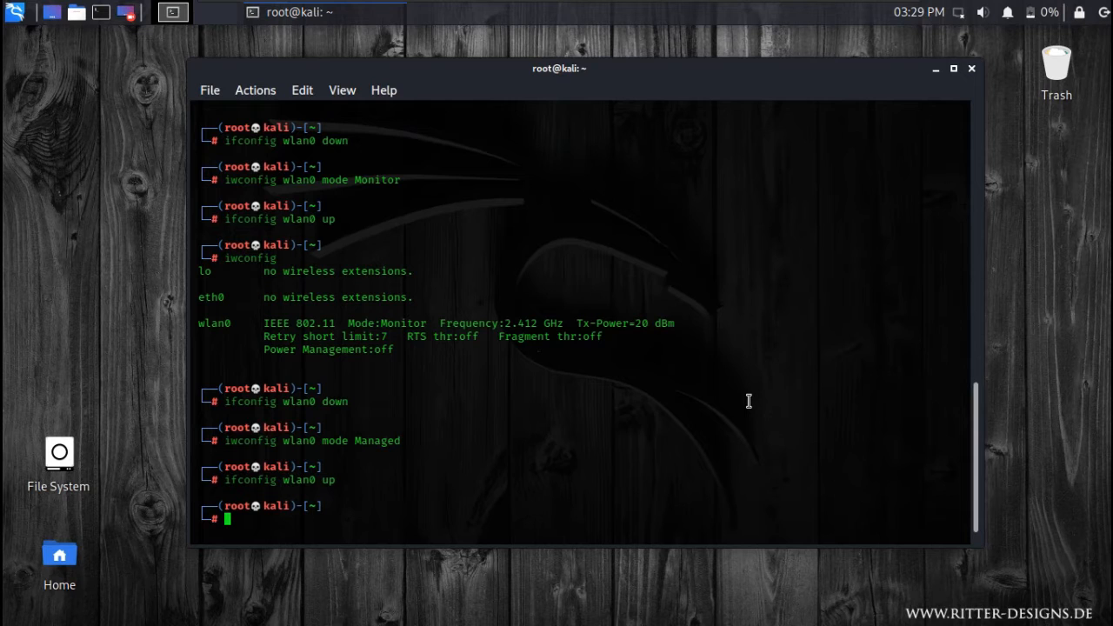
text(iwconfig wlan0 mode Managed)
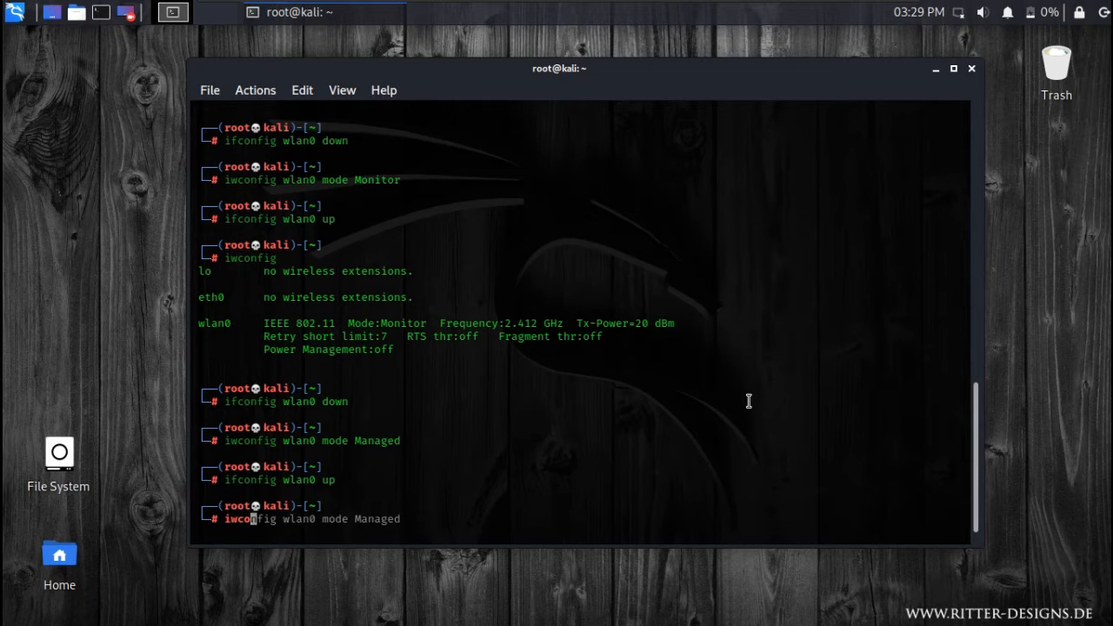
key(Return)
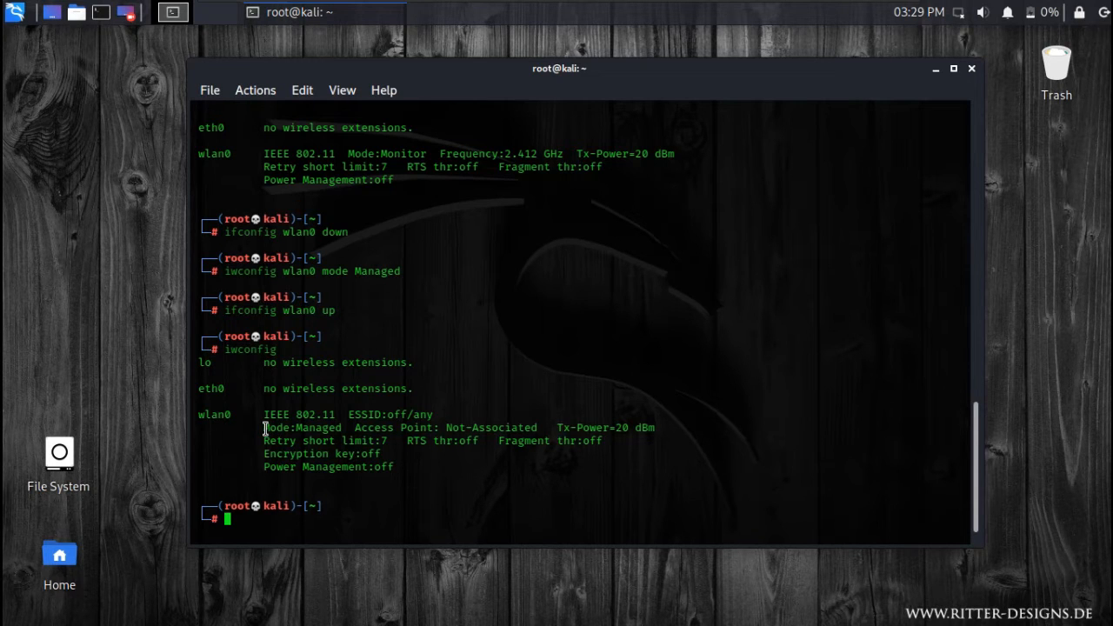
Run airmon-ng start wlan0, highlighting the interfering processes and new wlan0mon interface
text(airmon-ng stop wlan0mon)
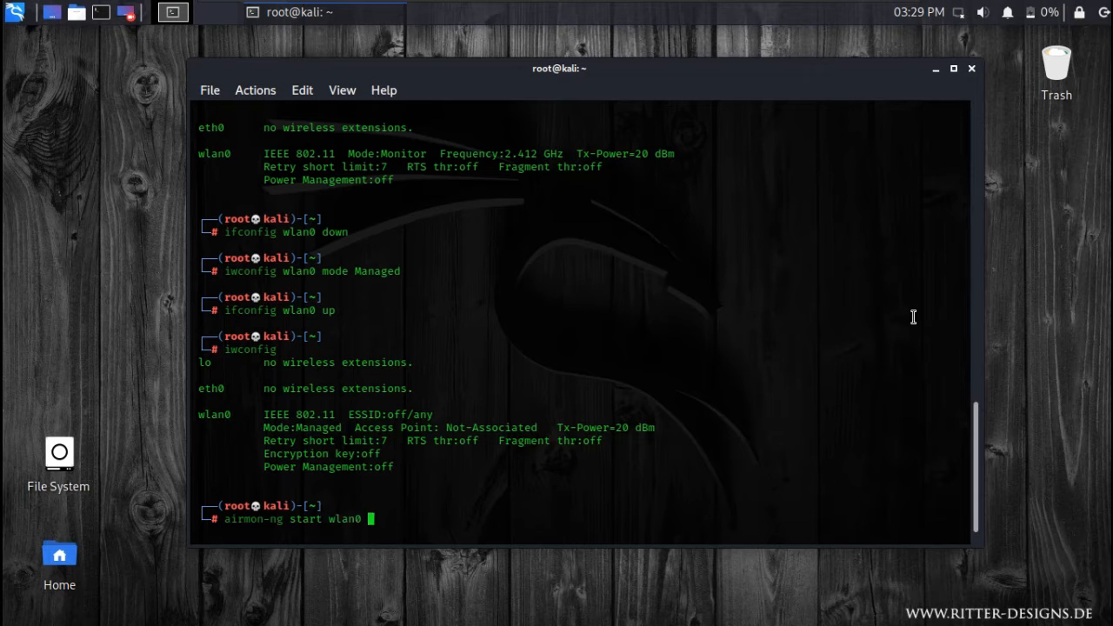
key(Return)
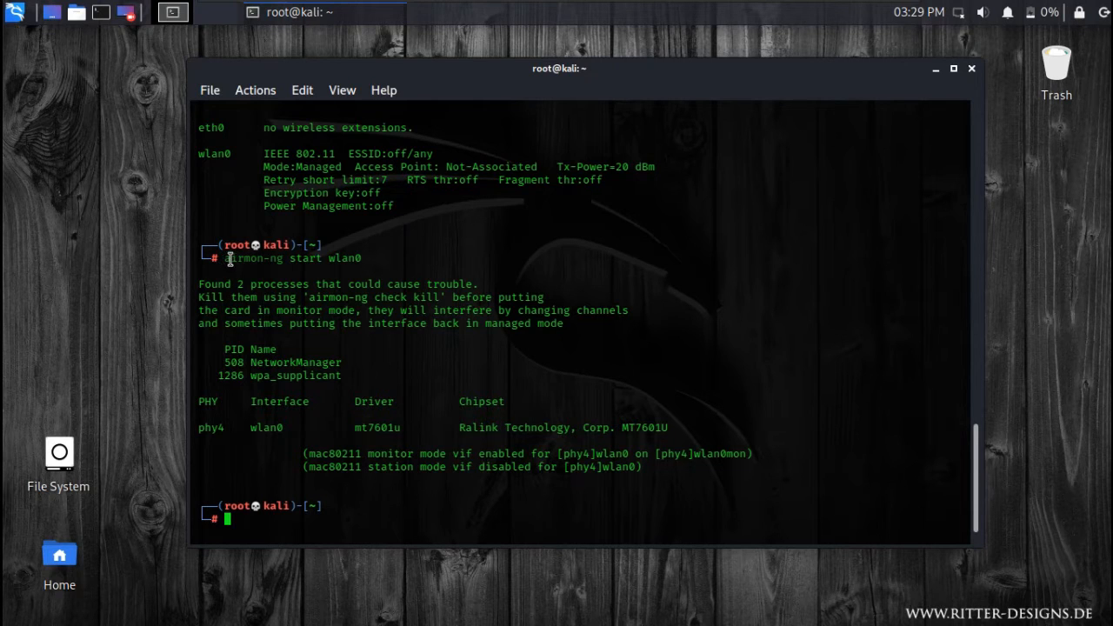
triple_click(291, 257)
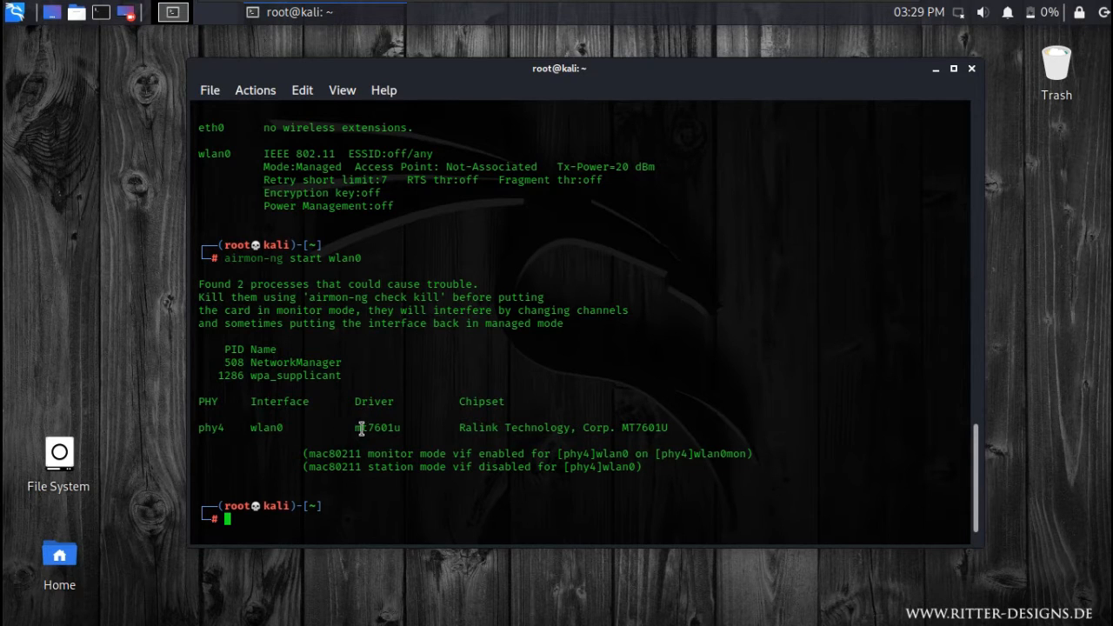
double_click(378, 427)
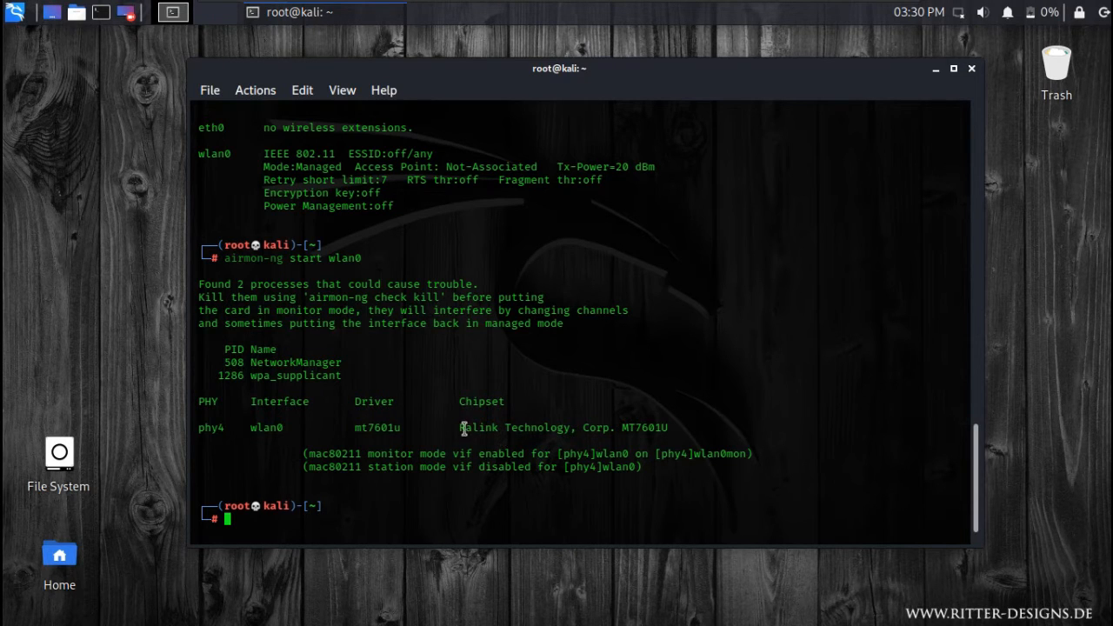
double_click(496, 427)
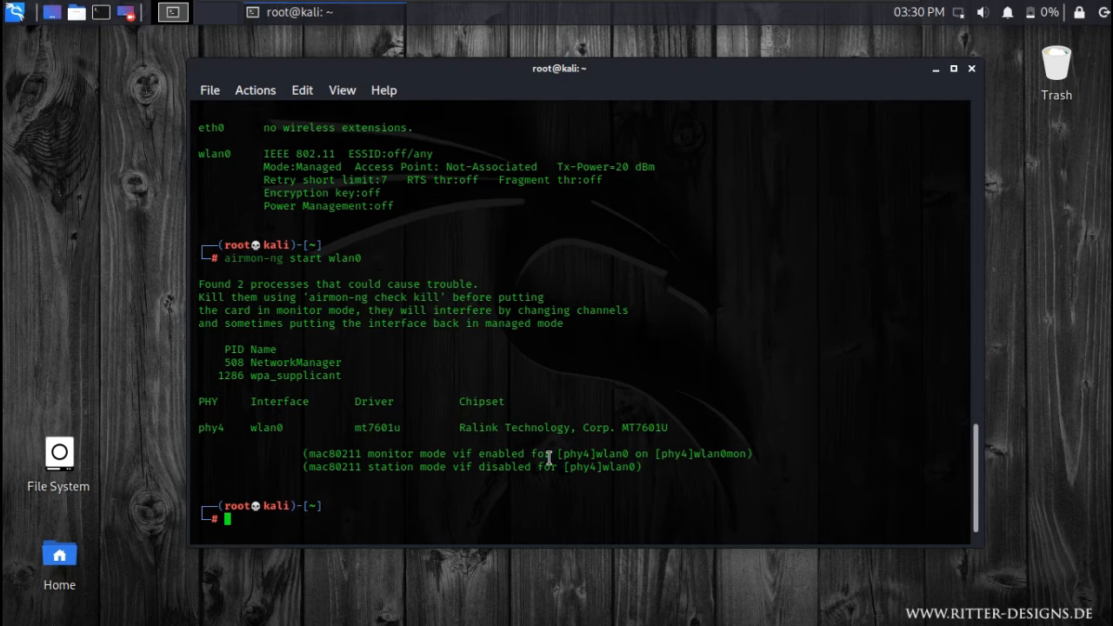
mouse_move(487, 579)
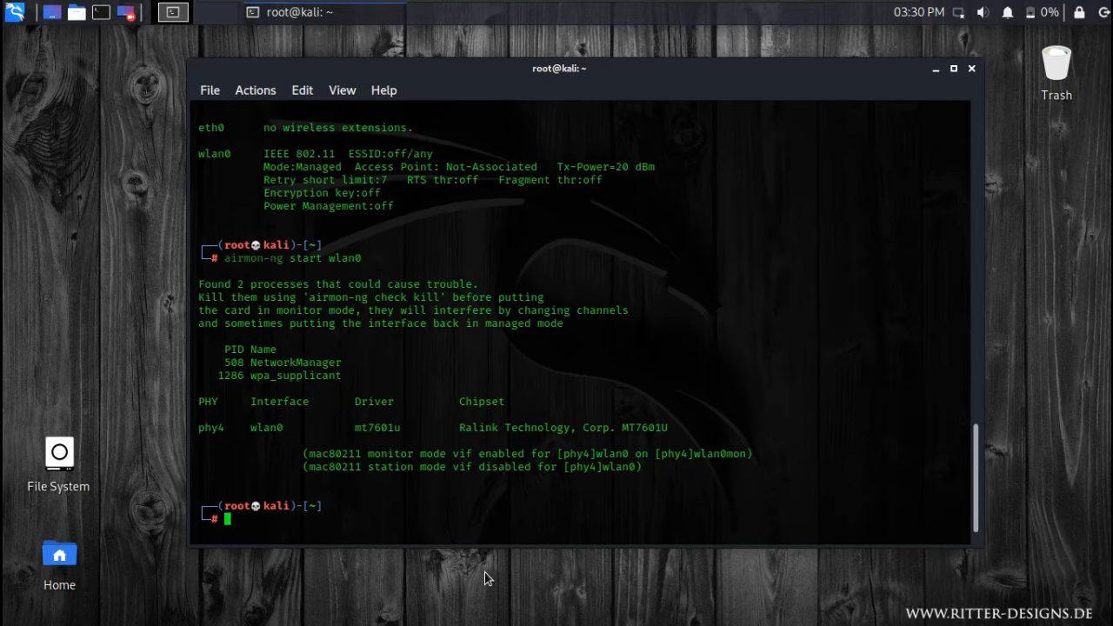
Scan nearby networks with airodump-ng wlan0mon, then stop it with Ctrl+C
text(airdu)
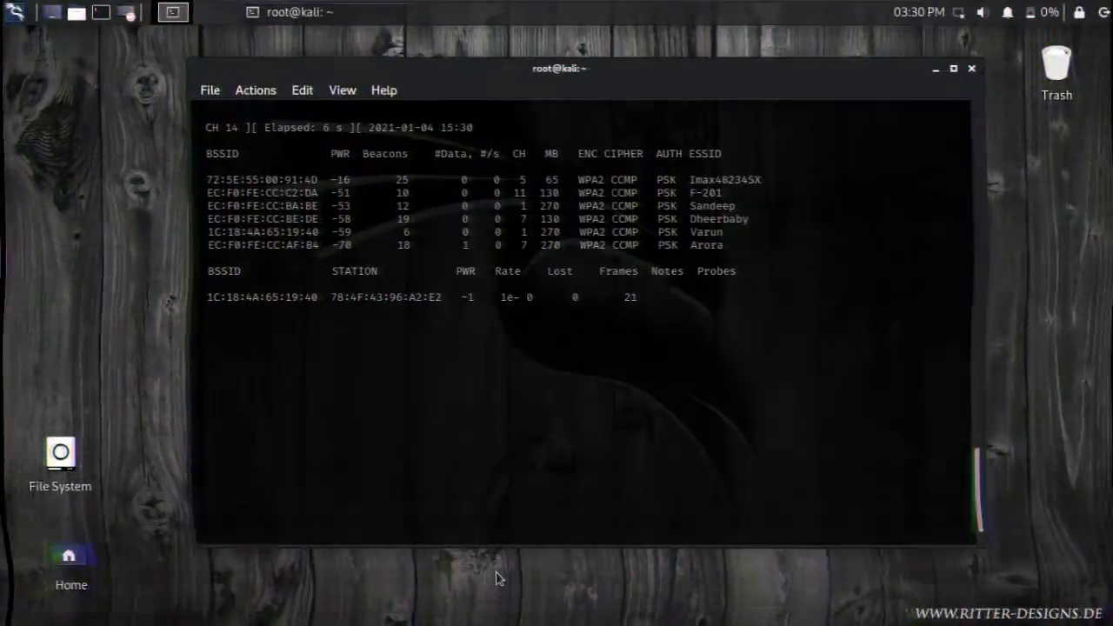
key(ctrl+c)
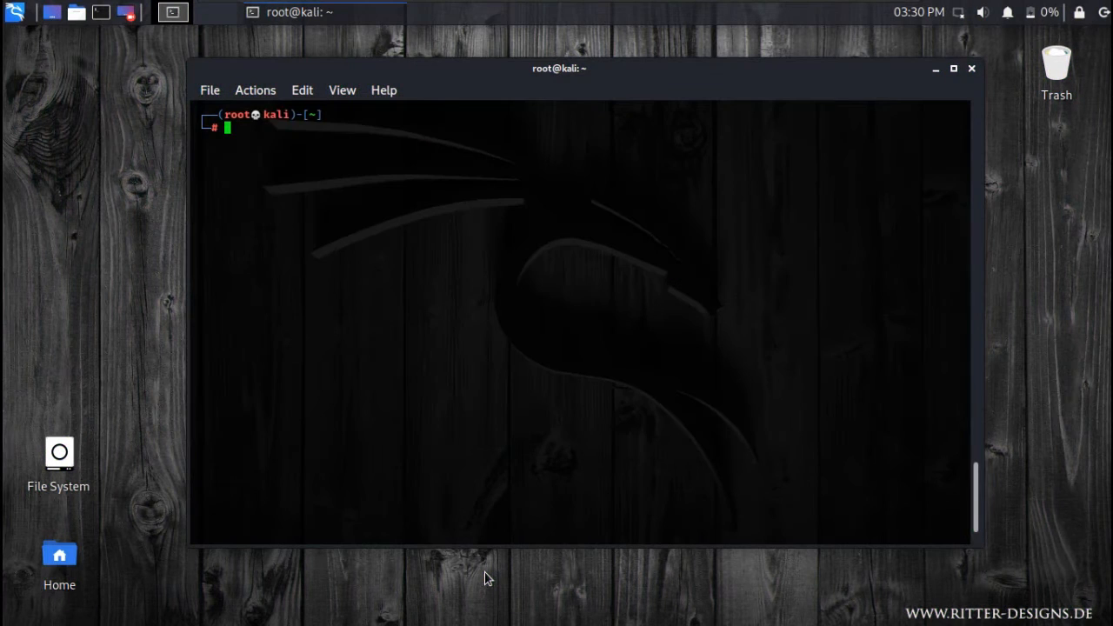
Run aireplay-ng --test wlan0mon and confirm 'Injection is working!' against one AP
text(airodump-ng wlan0mon)
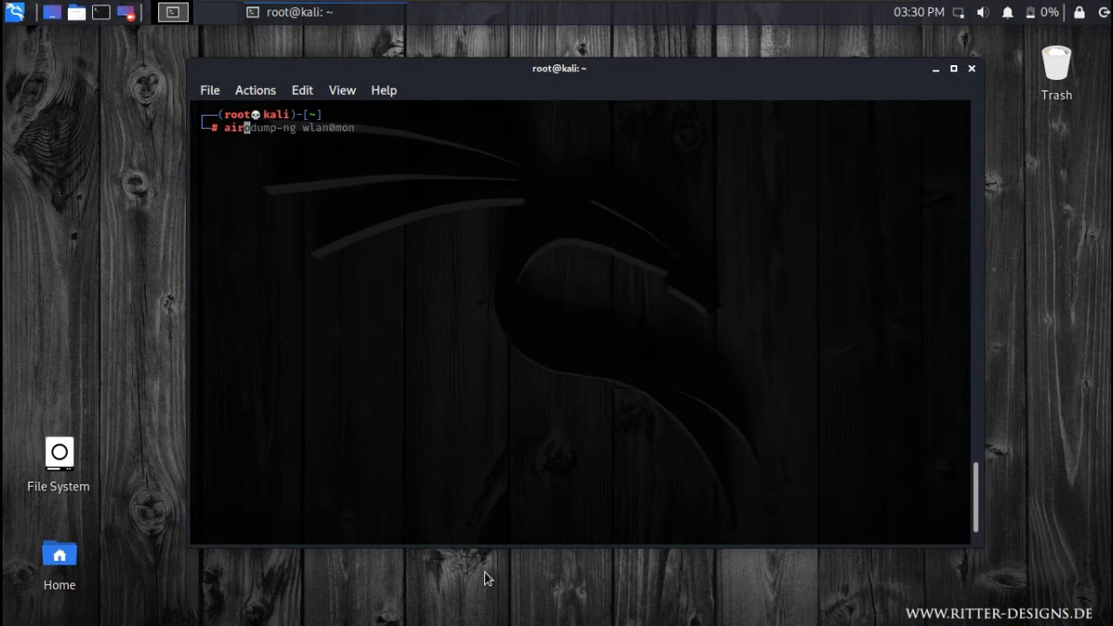
text(aireplay-ng --test wlan0mon)
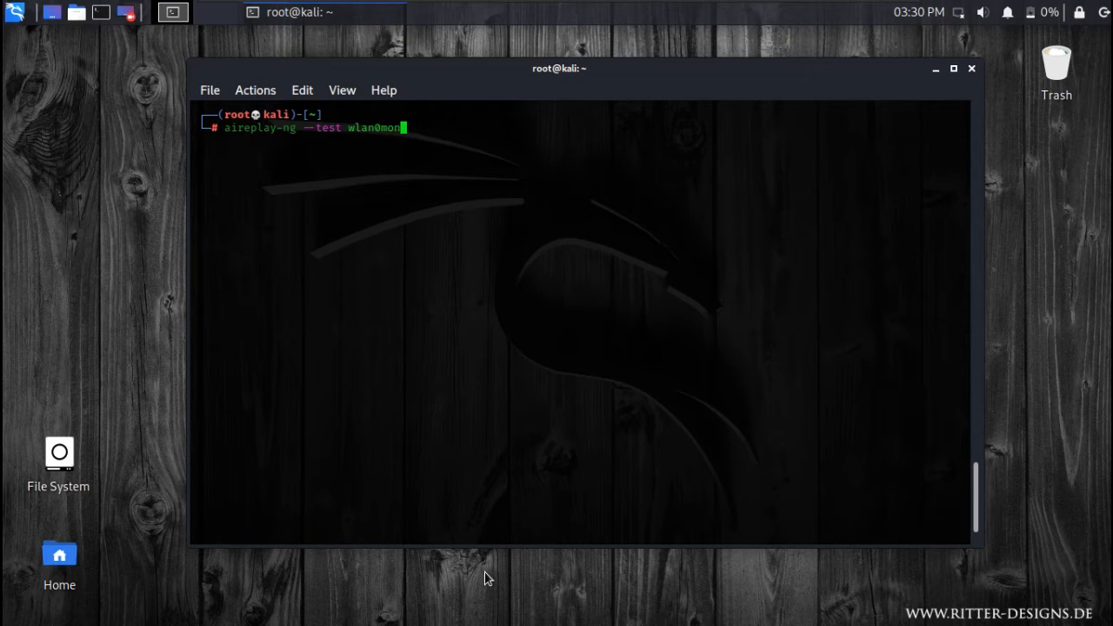
key(Return)
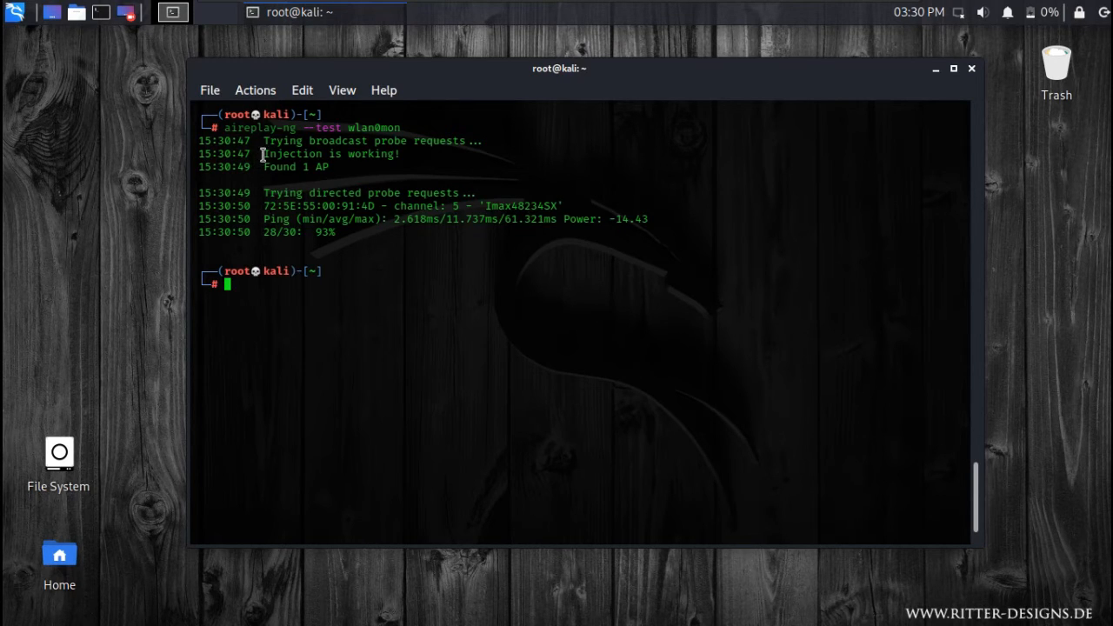
double_click(330, 154)
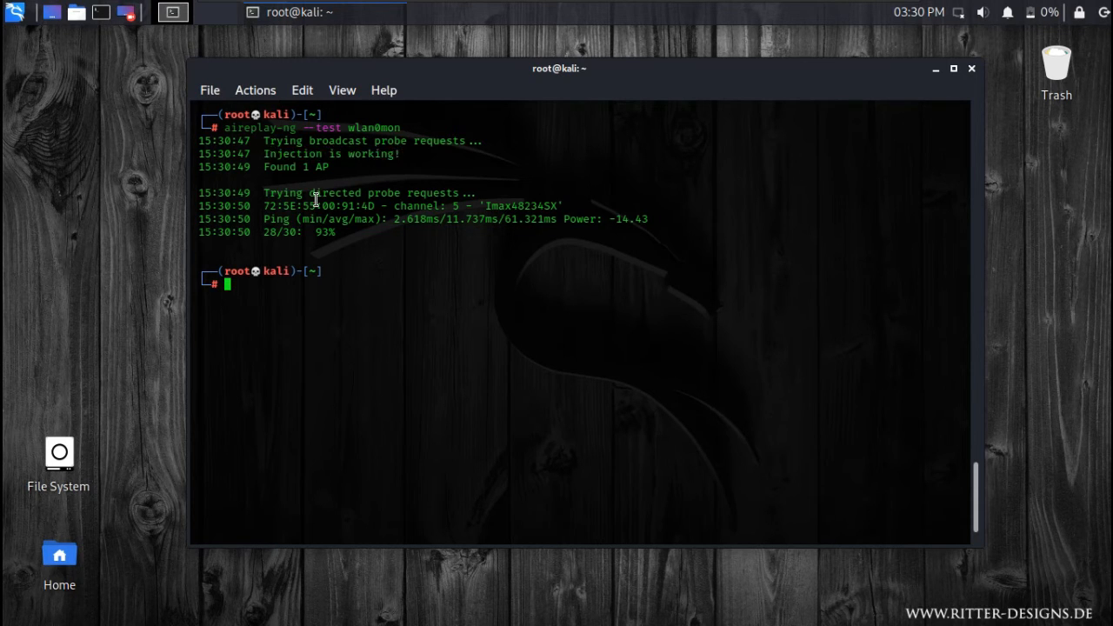
mouse_move(250, 197)
text(aireplay-ng --test wlan0mon)
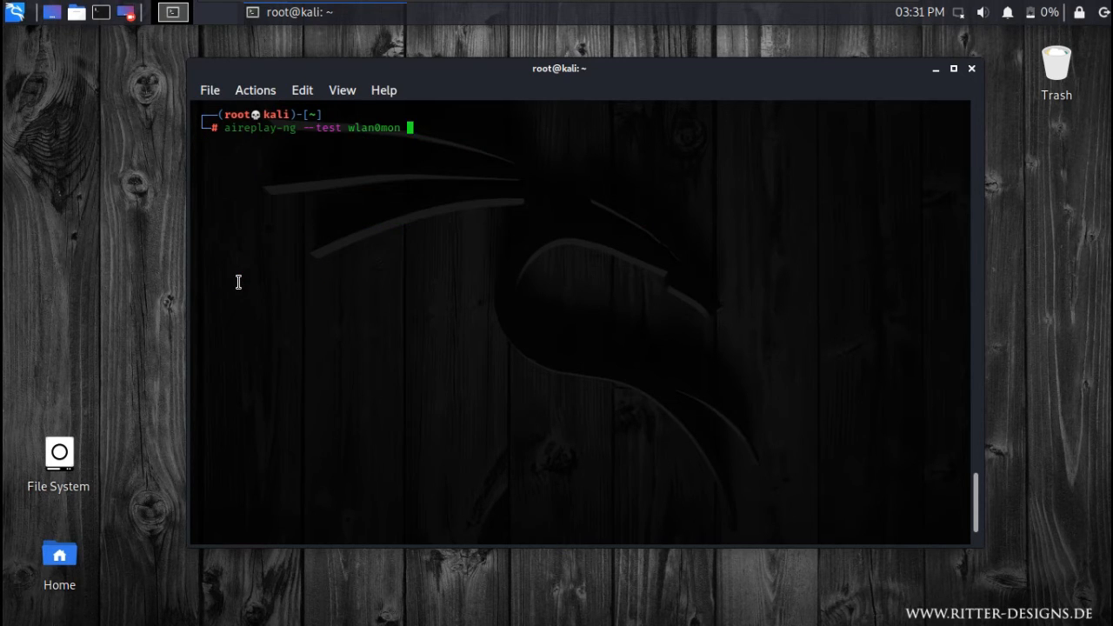
key(Return)
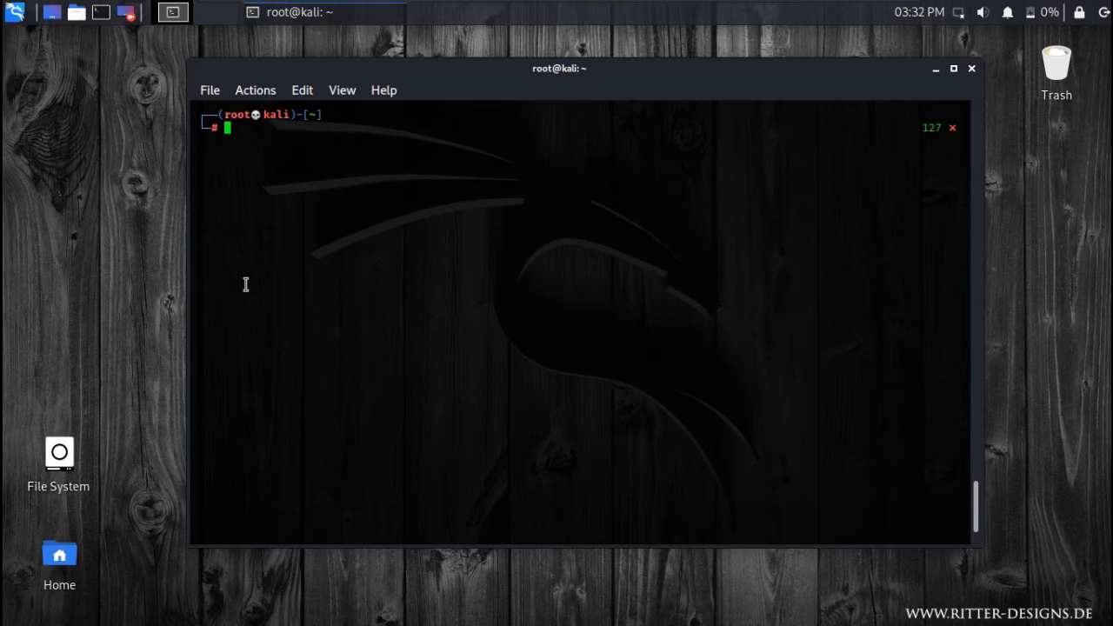
Stop monitor mode with airmon-ng stop wlan0mon
text(airomon-ng stop wlan0mon)
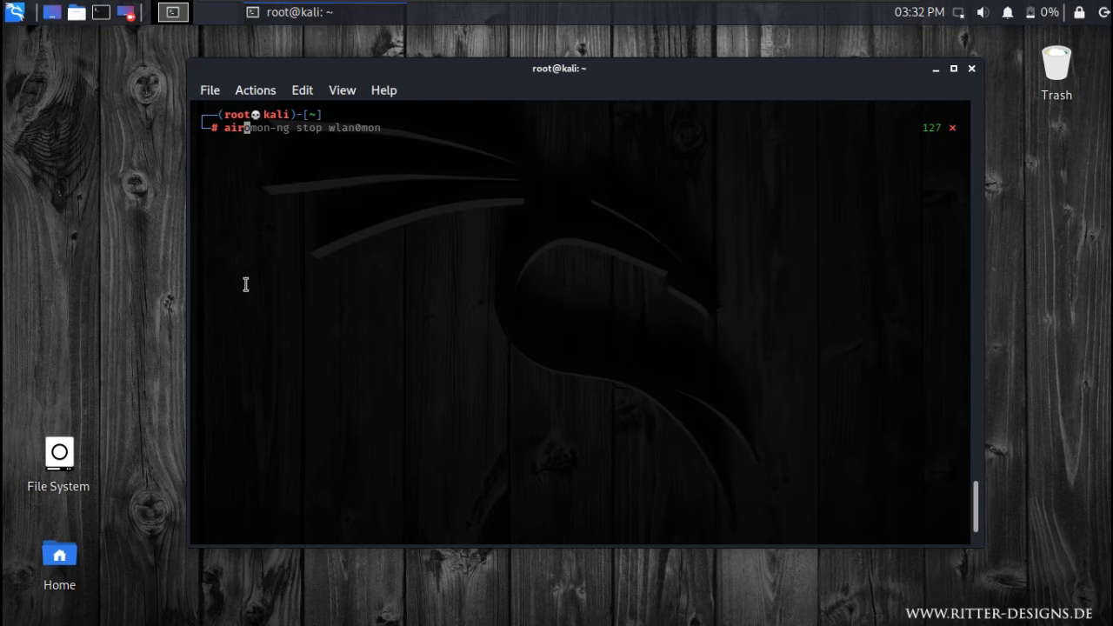
text(airmon-ng start wlan0)
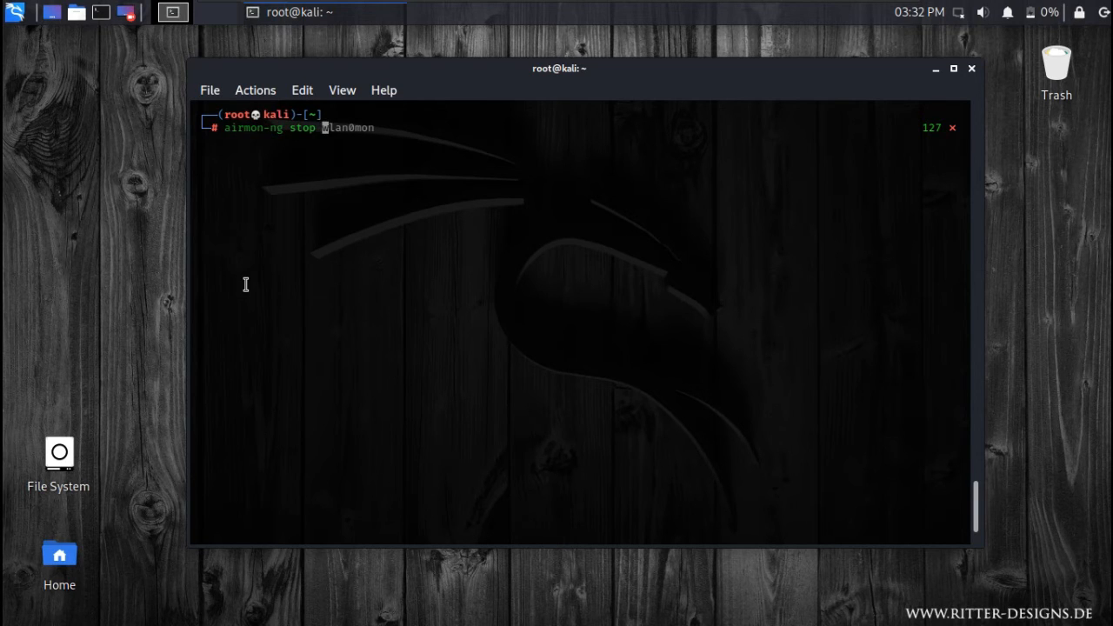
key(Return)
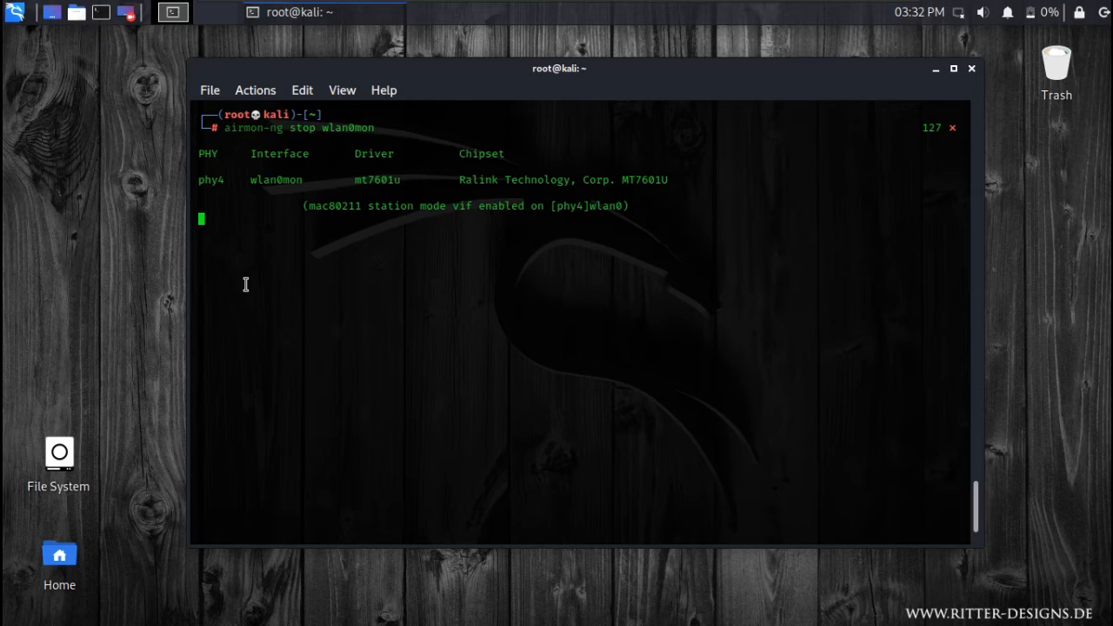
key(Return)
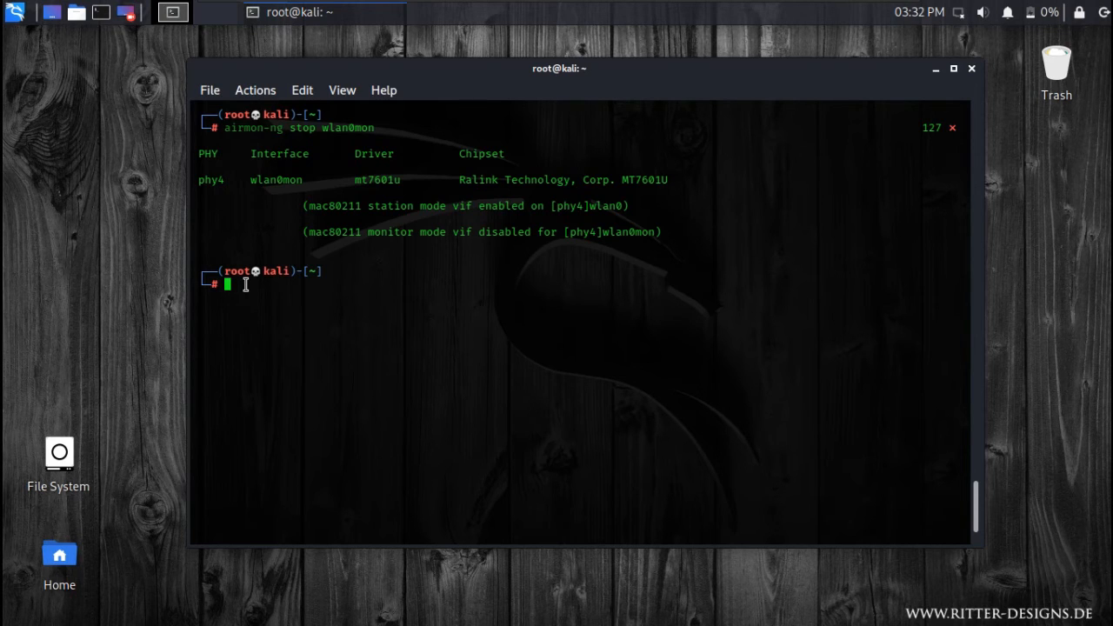
Run iwconfig and highlight wlan0's Mode:Managed status
text(ifw)
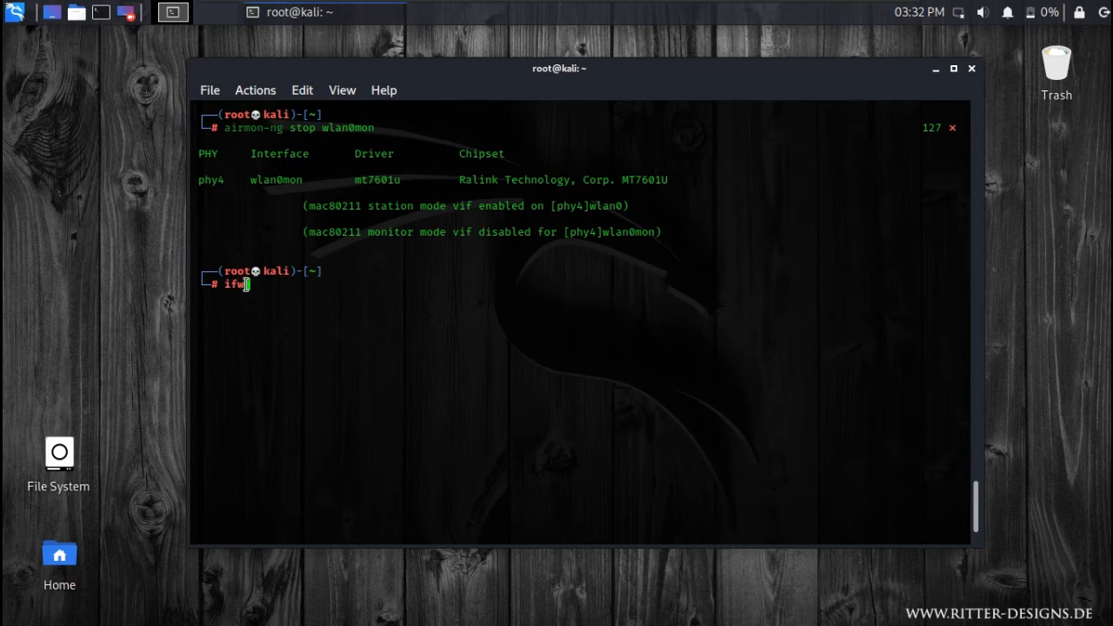
text(wconfig)
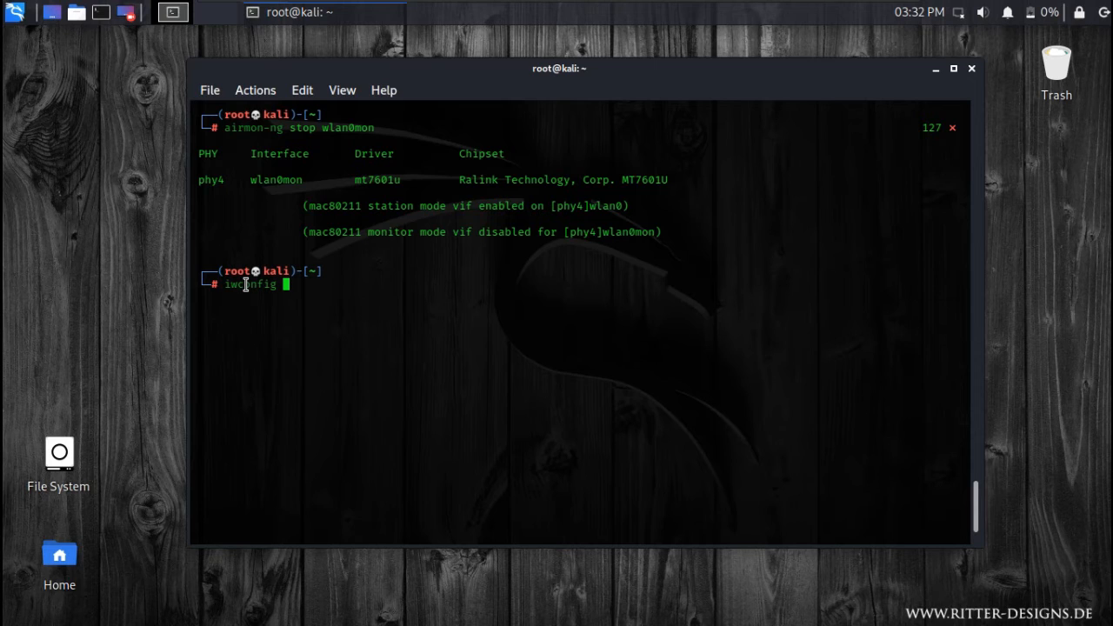
key(Return)
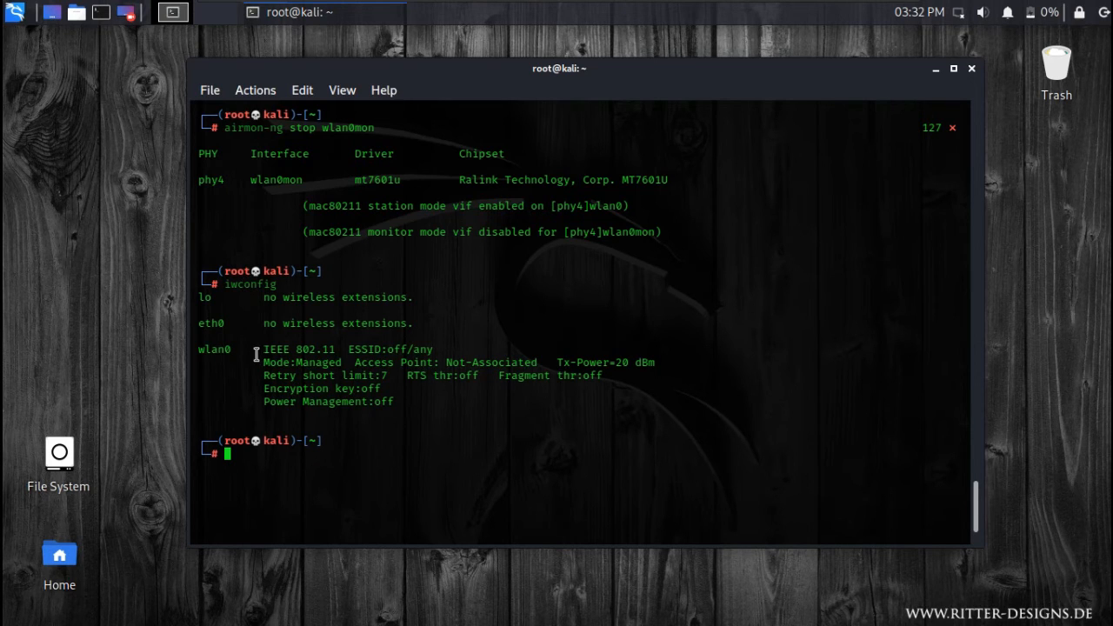
double_click(302, 362)
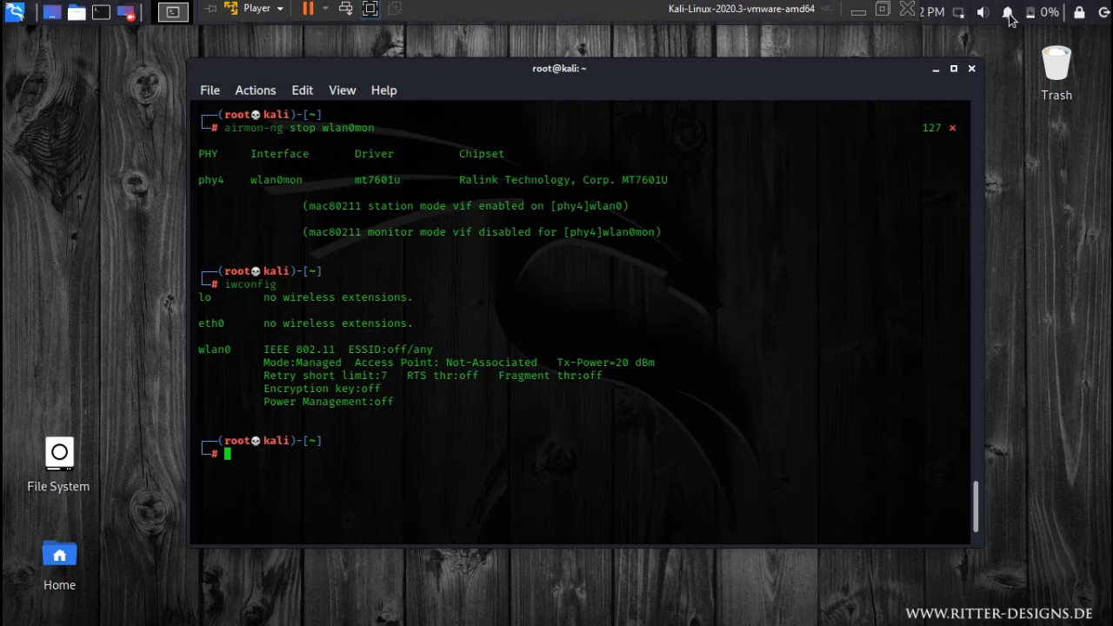
Open the top-panel network menu listing Arora, Dheerbaby, F-201, Imax48234SX and Sandeep
click(1007, 12)
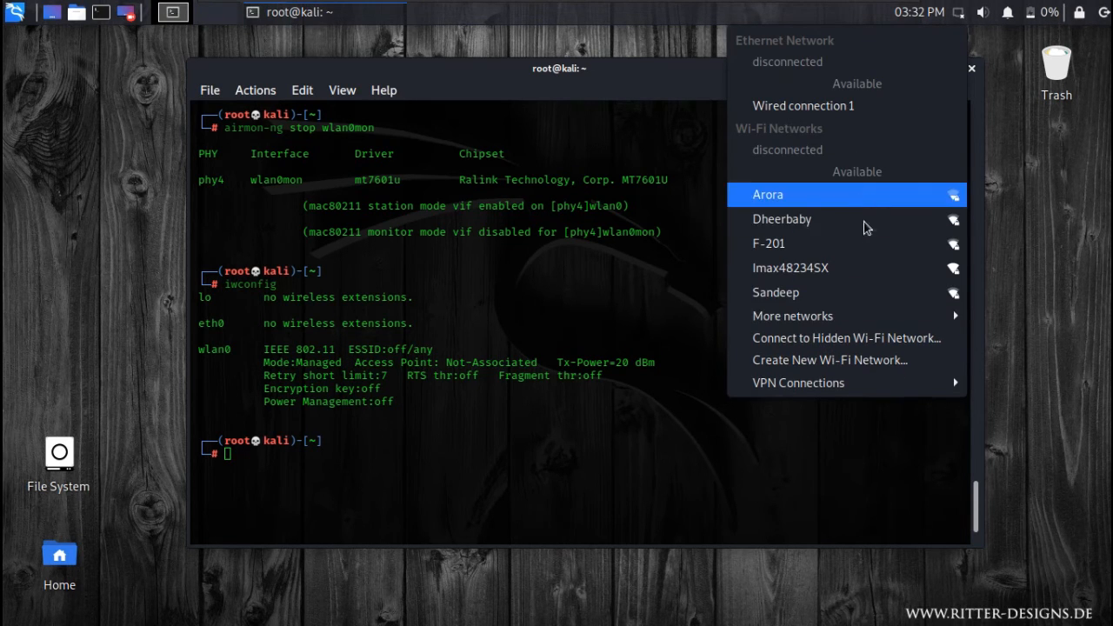
mouse_move(1067, 303)
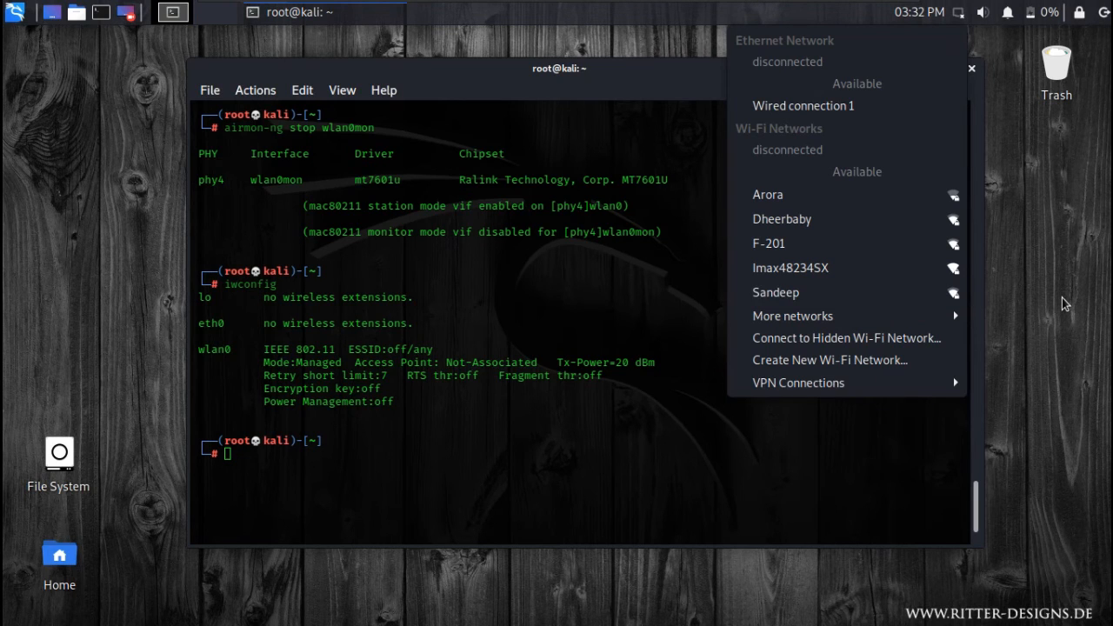